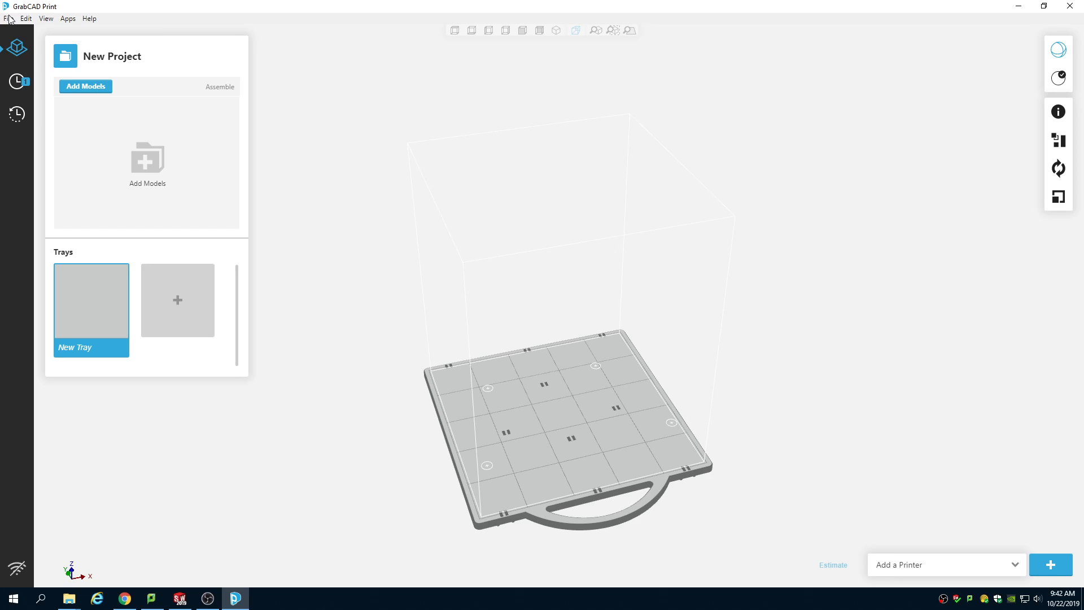
pyautogui.moveTo(570, 278)
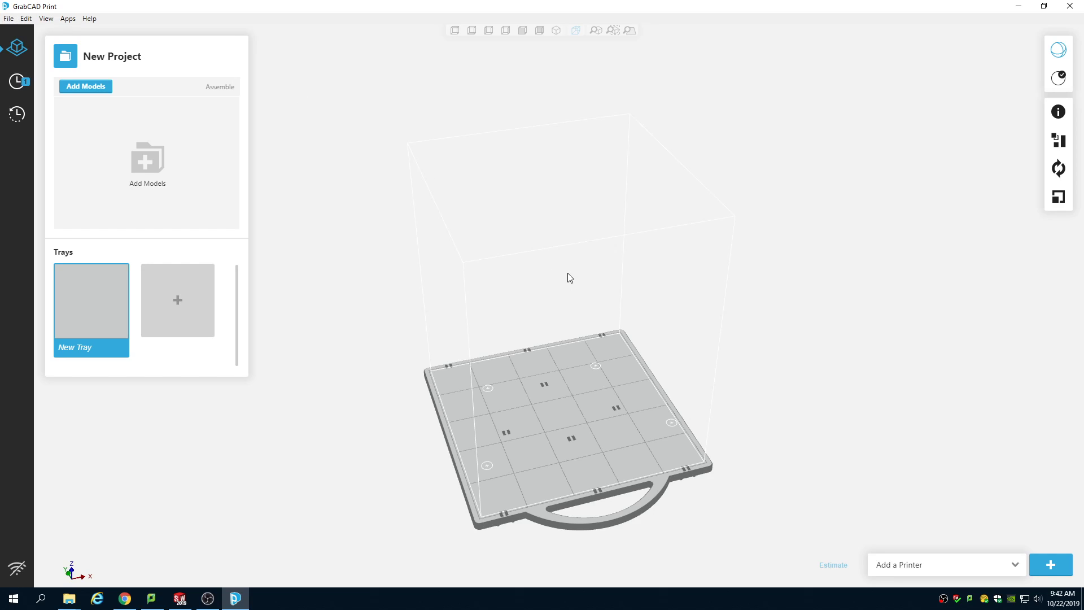
pyautogui.moveTo(353, 310)
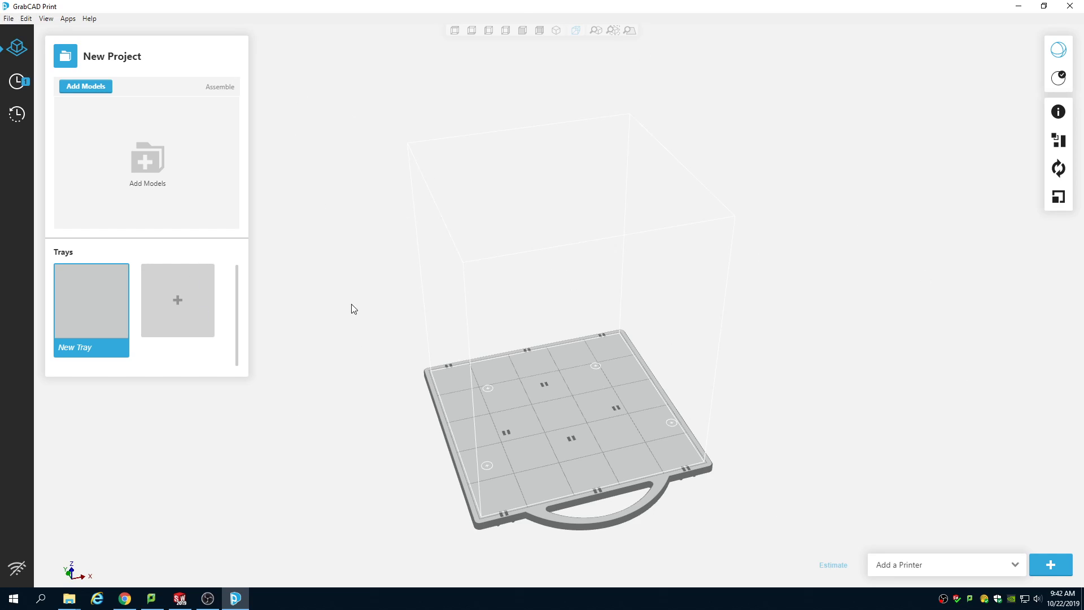
pyautogui.moveTo(874, 518)
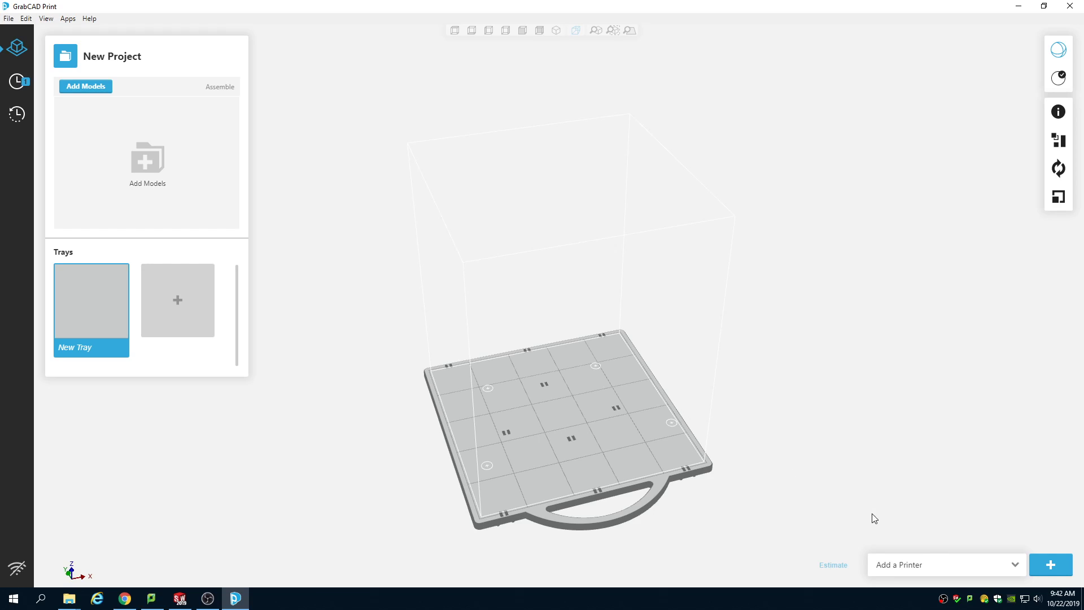
pyautogui.moveTo(962, 569)
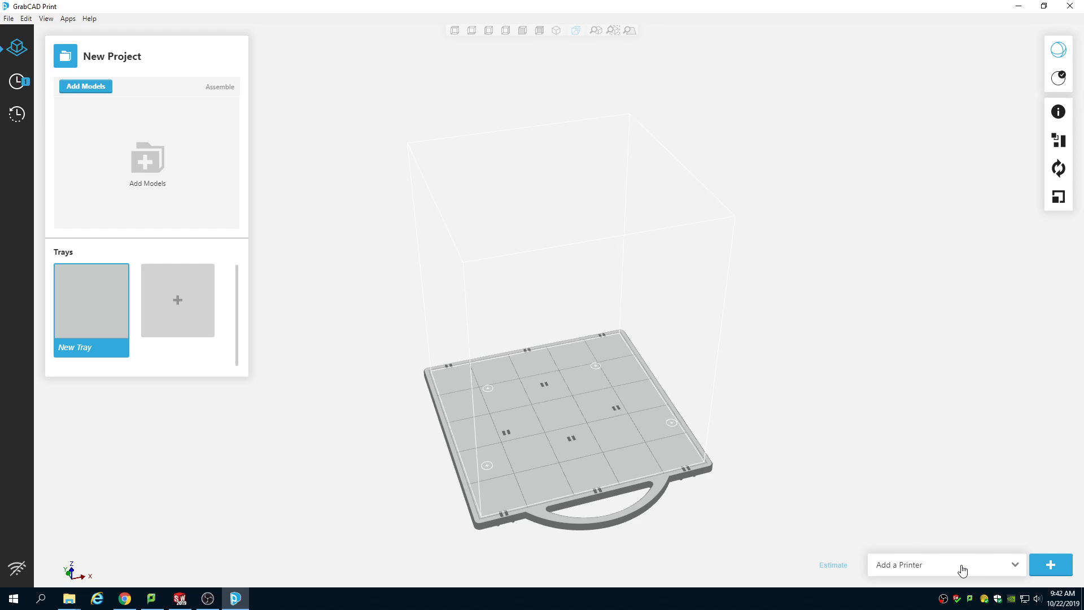
pyautogui.moveTo(964, 569)
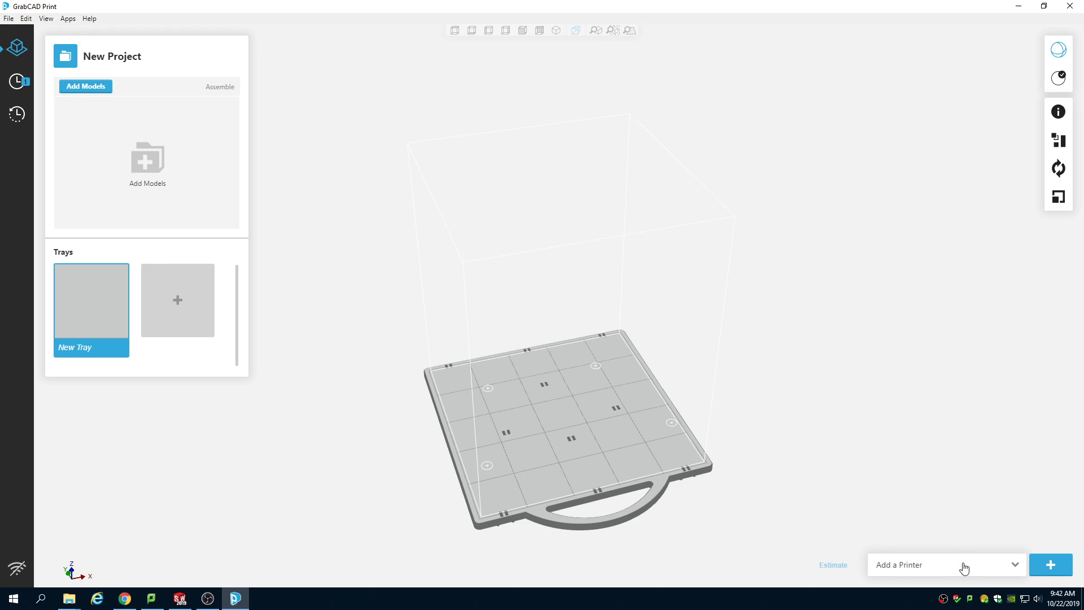
# Step: Add a Stratasys Dimension BST 1200es printer template to the printer list
pyautogui.click(1048, 565)
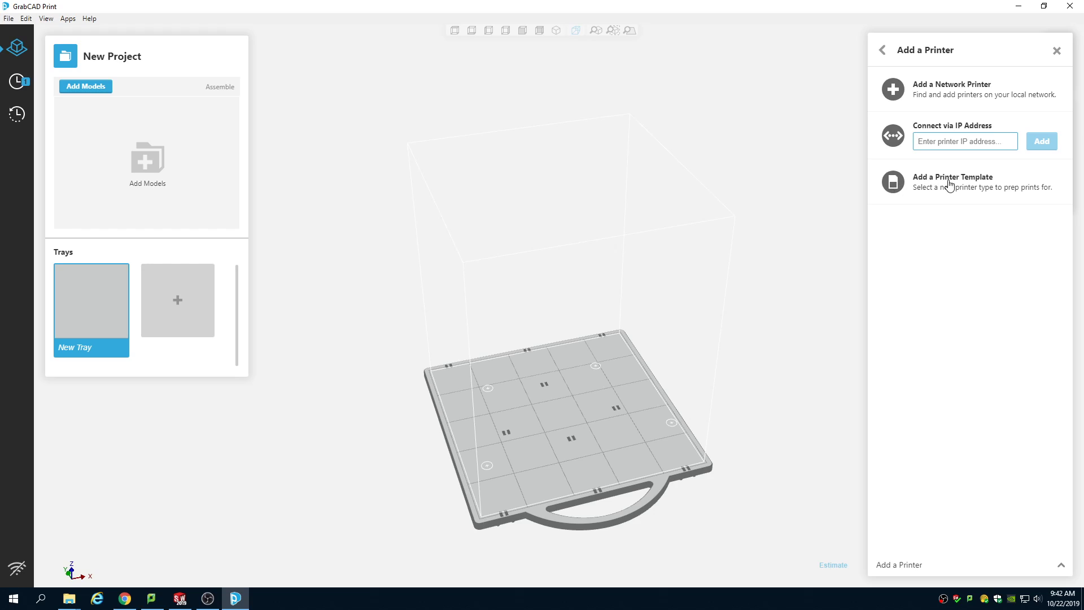
pyautogui.click(953, 181)
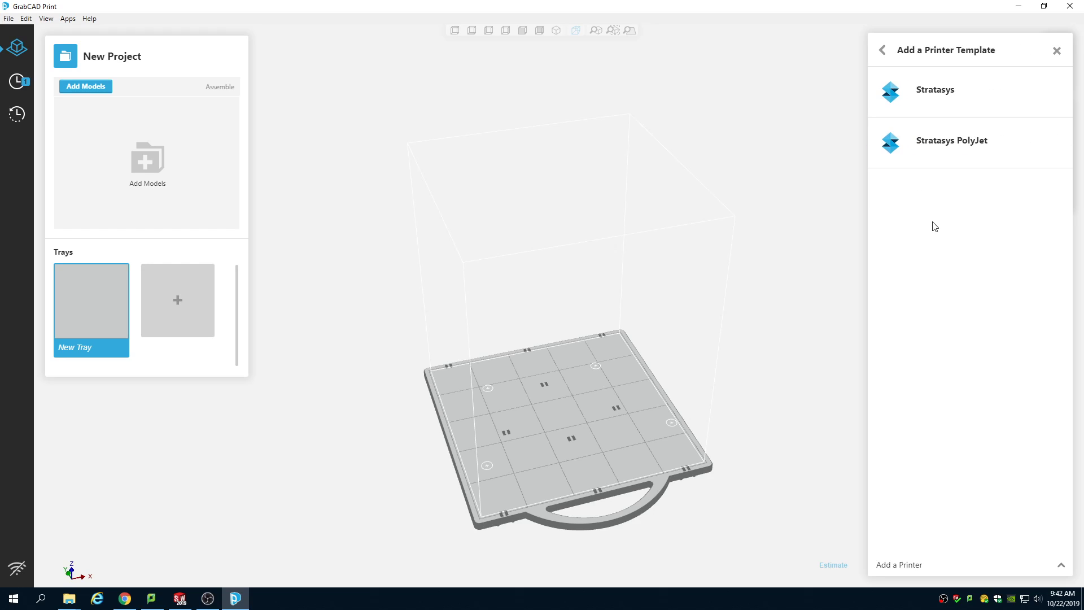
pyautogui.click(934, 91)
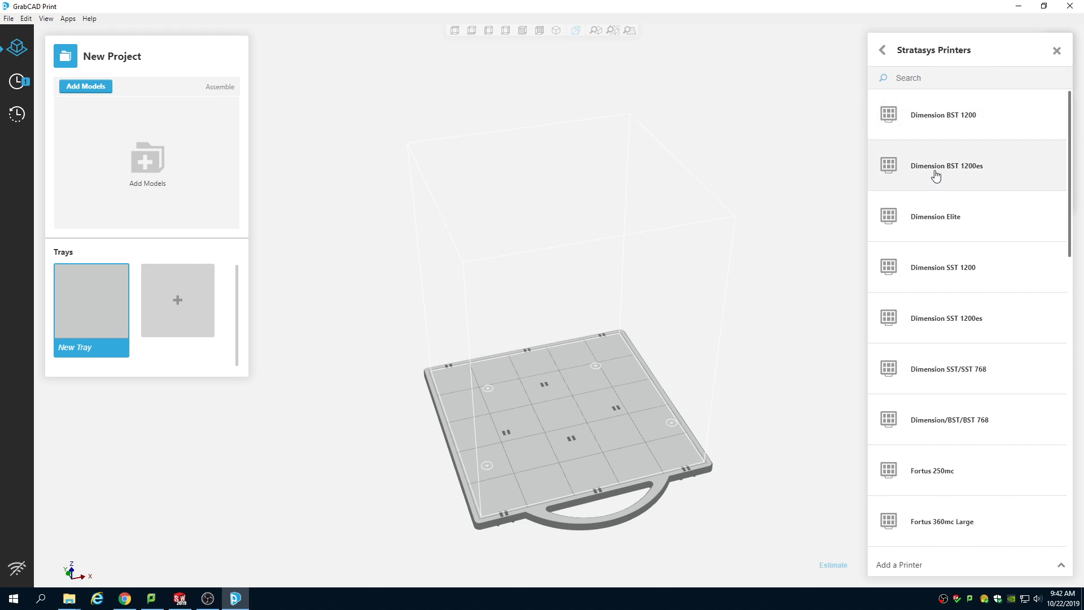
pyautogui.moveTo(981, 171)
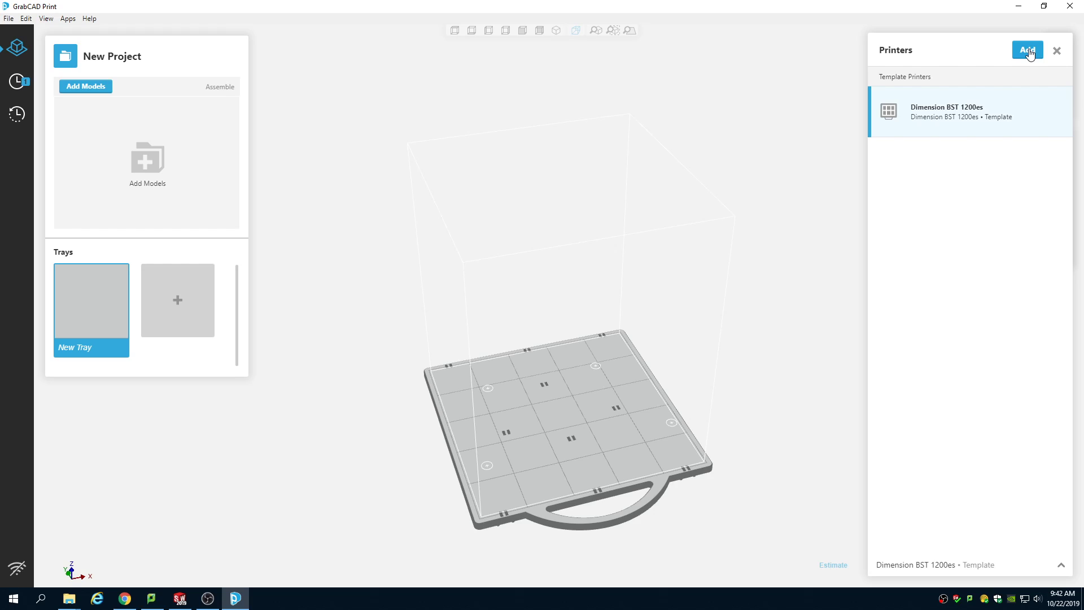
pyautogui.click(1028, 49)
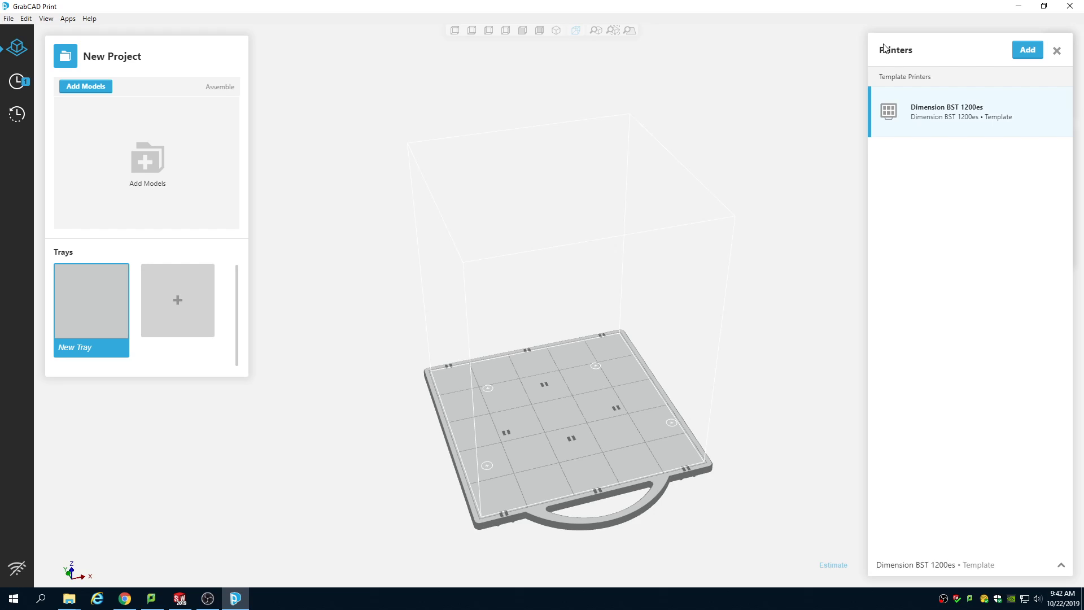
# Step: Close the Printers panel and bring up the File menu commands
pyautogui.click(1057, 50)
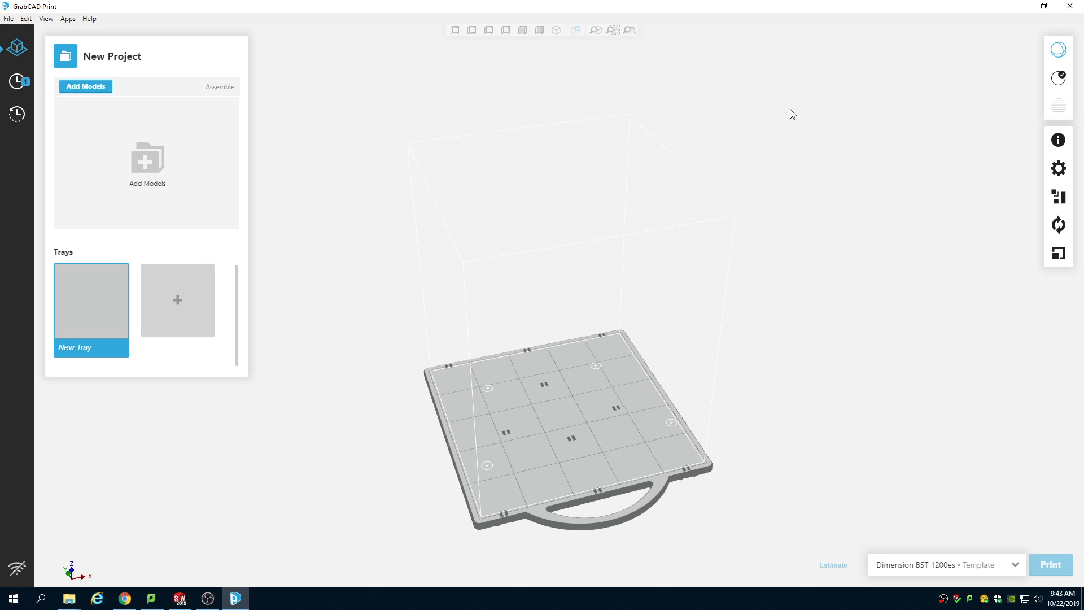
pyautogui.moveTo(772, 188)
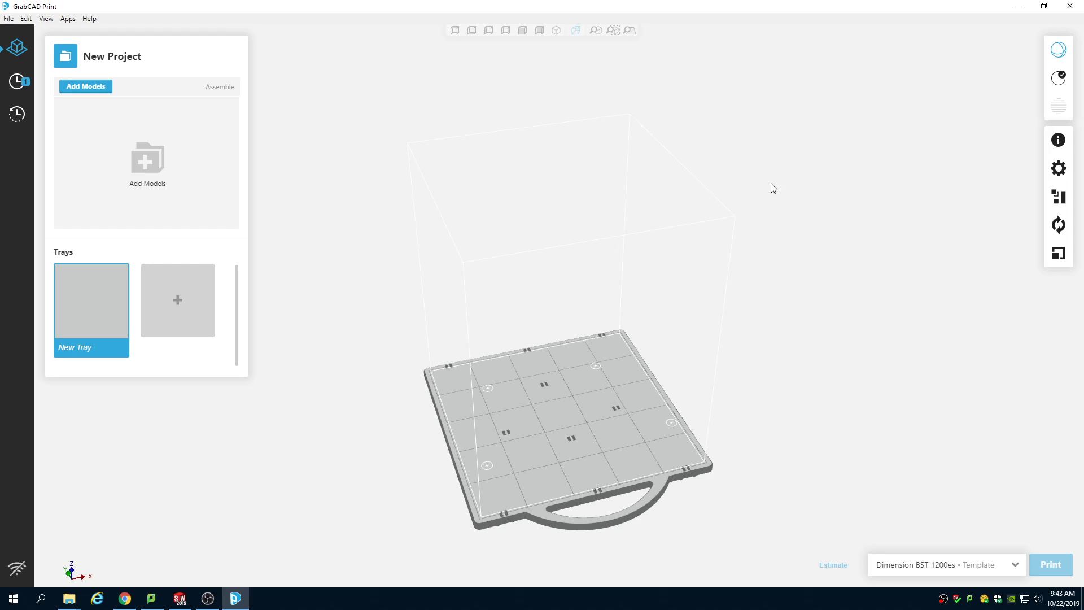
pyautogui.moveTo(664, 282)
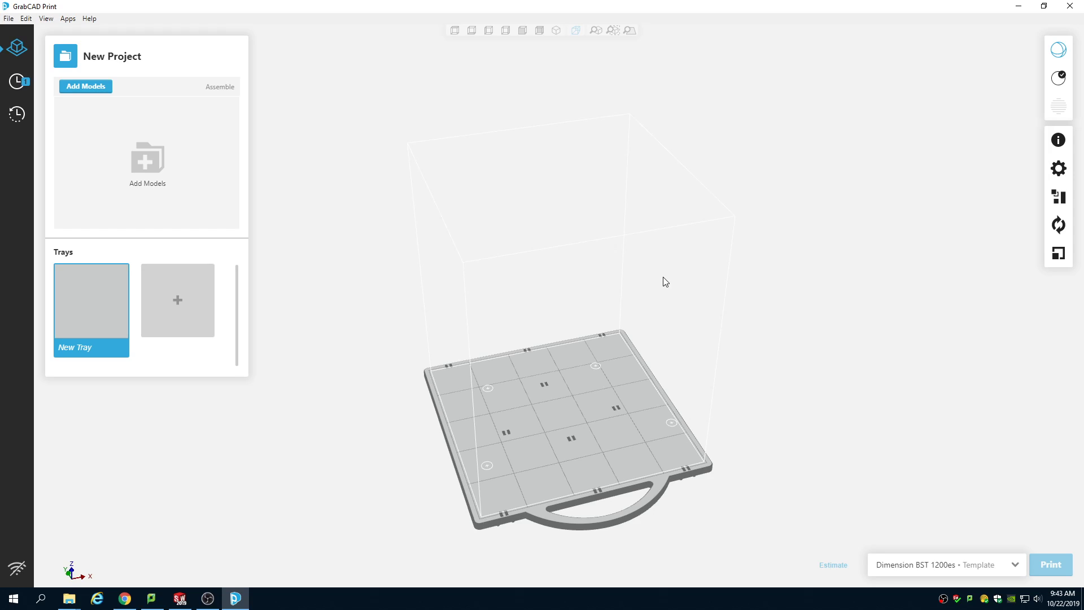
pyautogui.moveTo(3, 21)
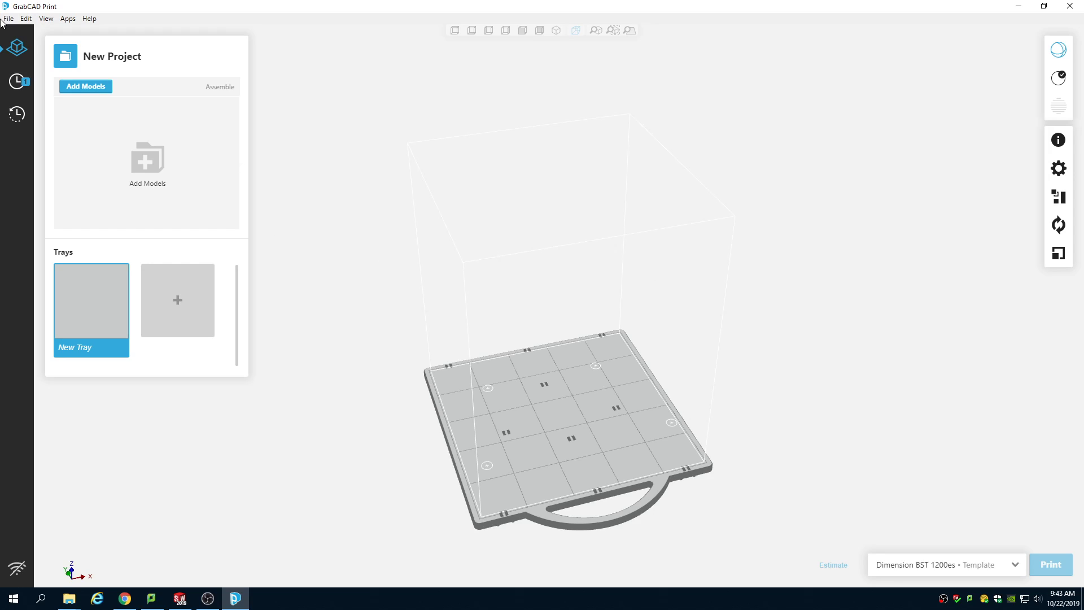
pyautogui.click(8, 18)
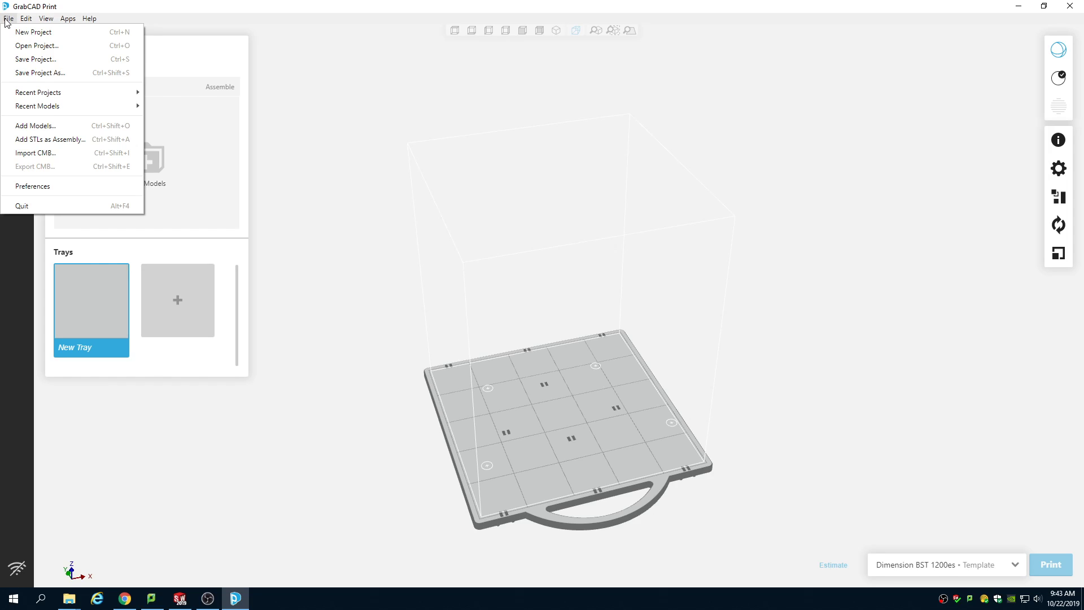
pyautogui.moveTo(10, 32)
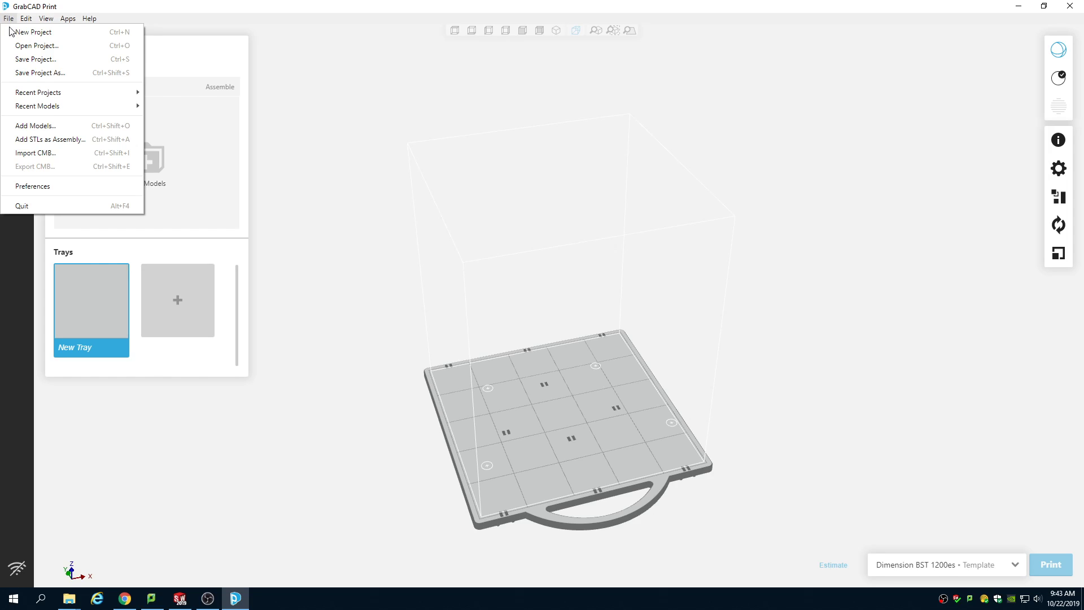
# Step: Start Add Models and navigate to Desktop > Example Car STL Files
pyautogui.click(35, 126)
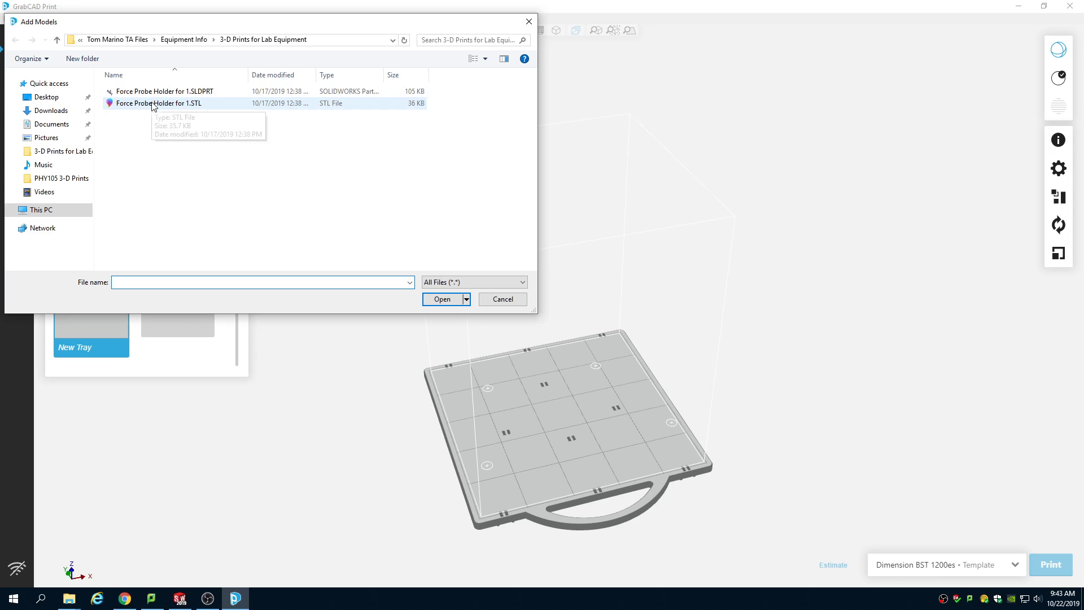
pyautogui.click(46, 98)
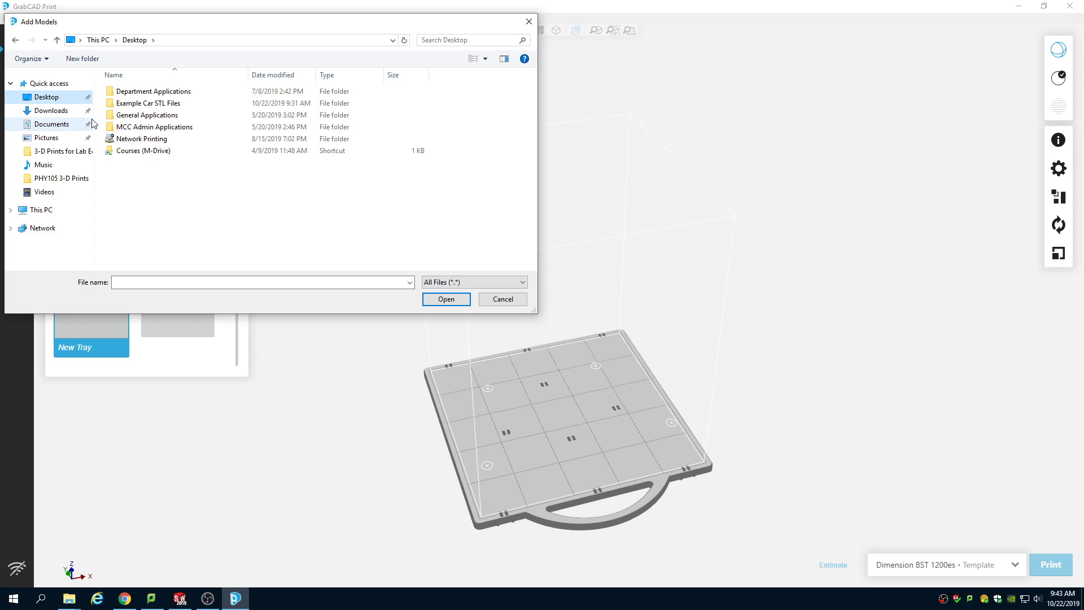
pyautogui.moveTo(61, 138)
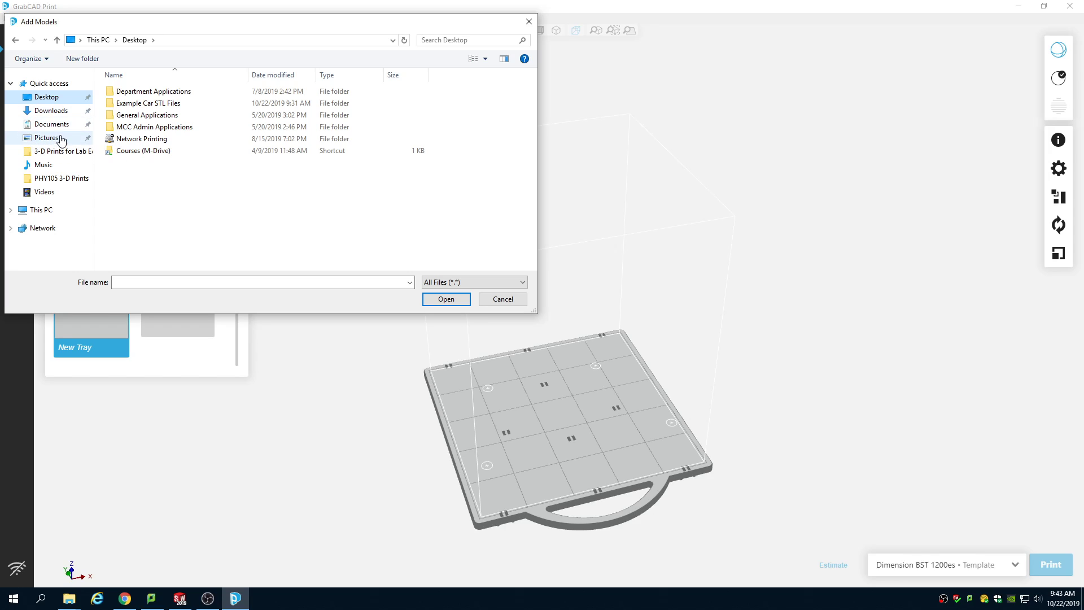
pyautogui.click(48, 111)
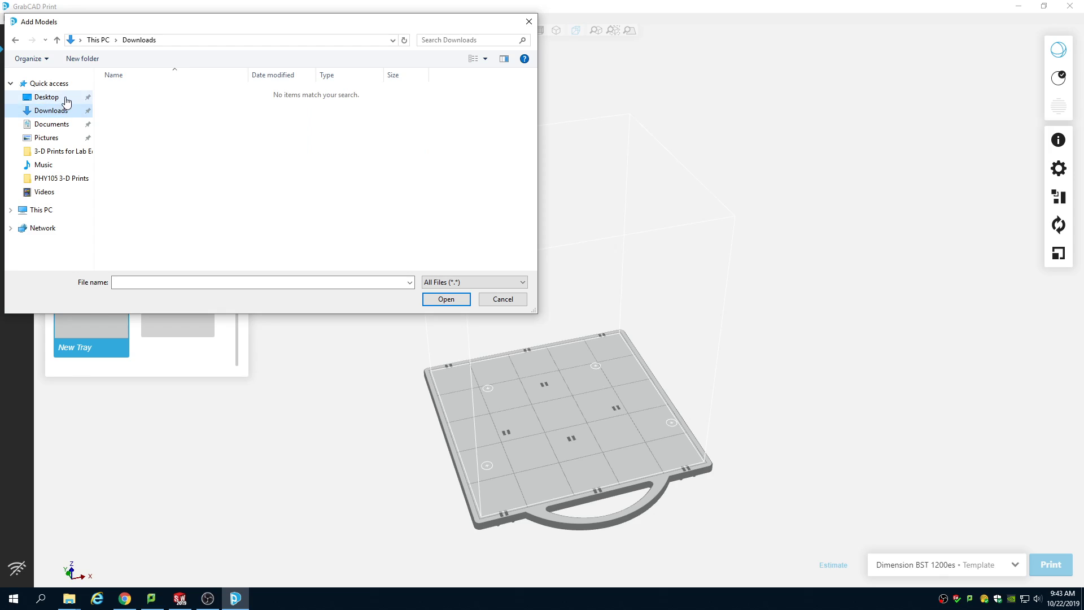
pyautogui.click(47, 97)
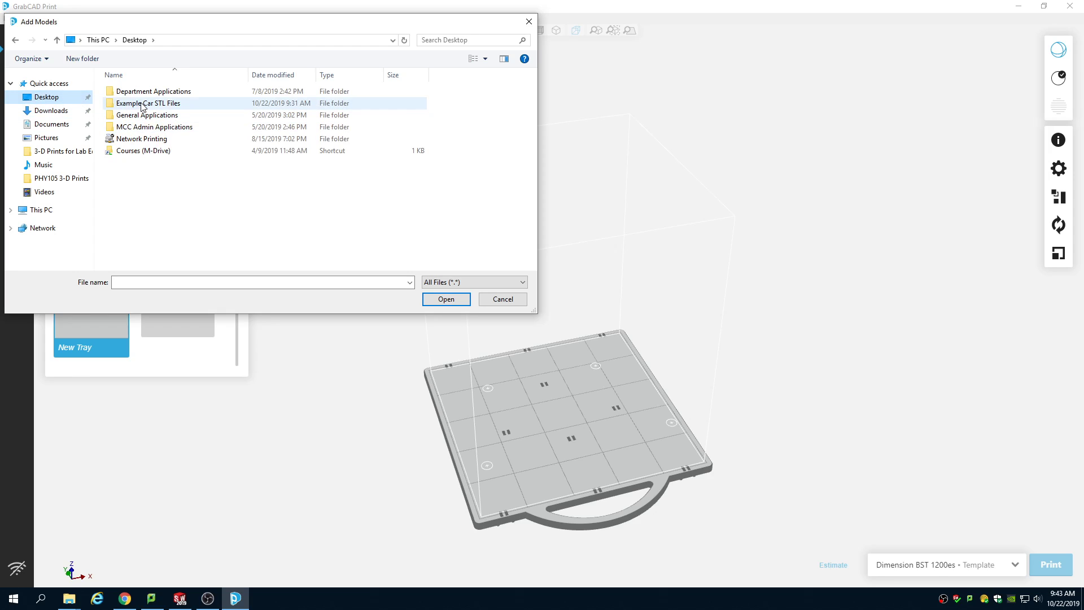
pyautogui.doubleClick(148, 103)
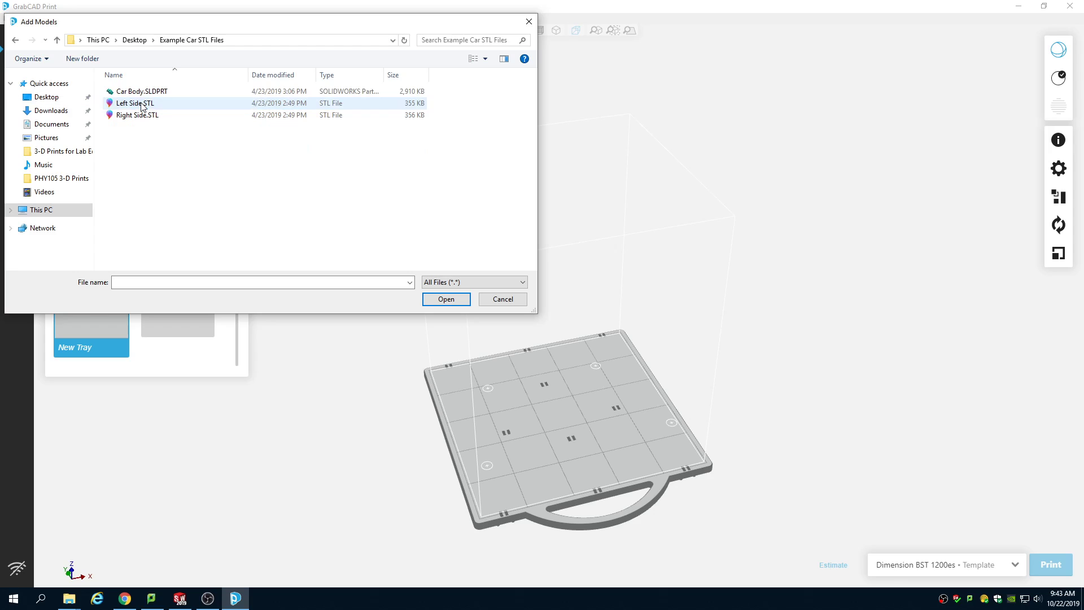
pyautogui.moveTo(143, 105)
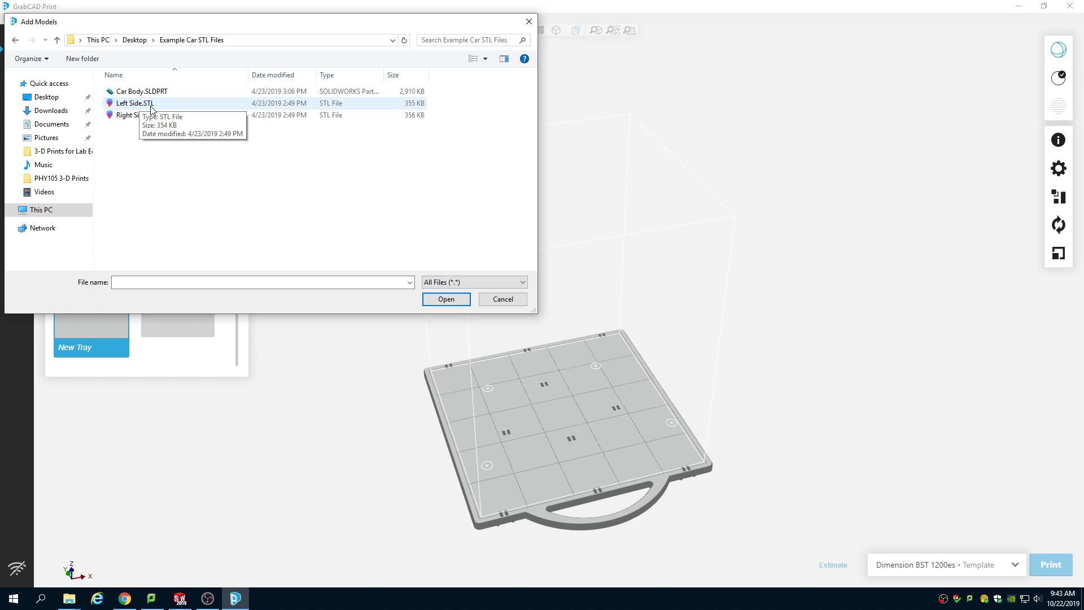
# Step: Select Left Side.STL and Right Side.STL together
pyautogui.click(134, 103)
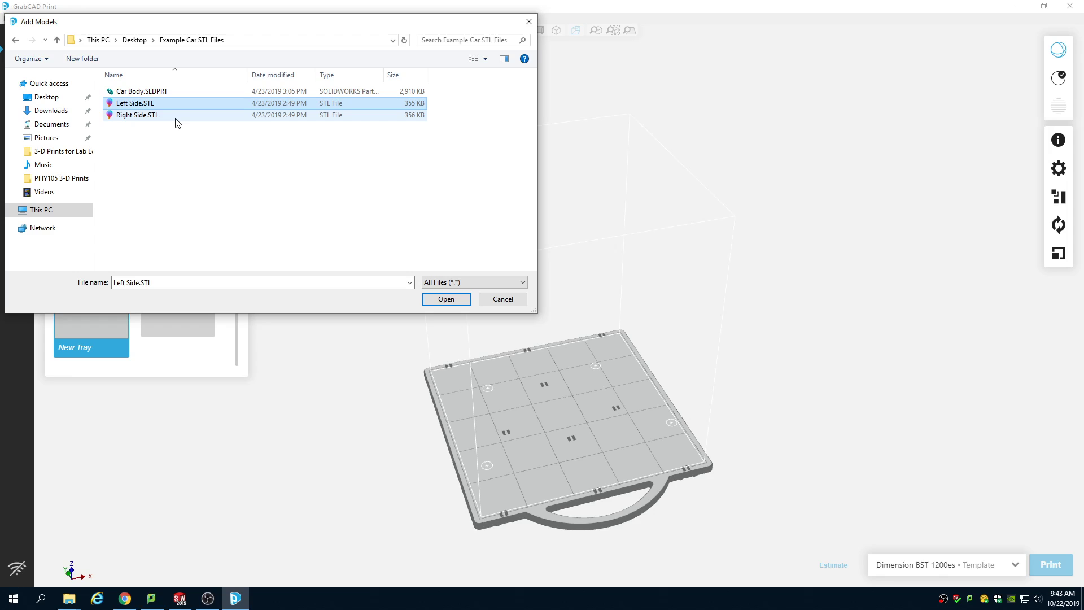
pyautogui.click(136, 115)
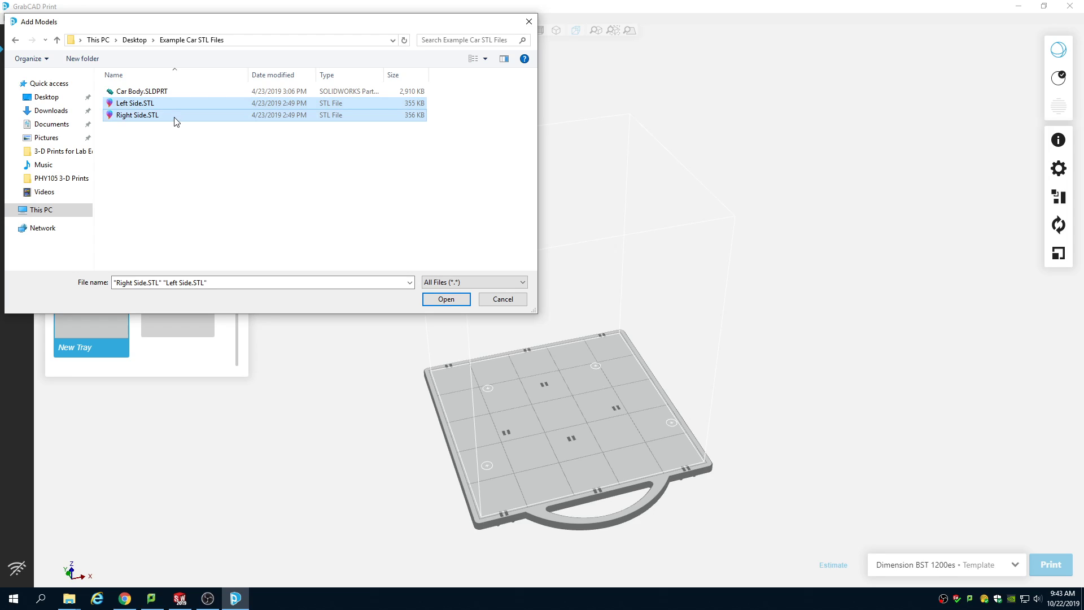
# Step: Load both car side models onto the tray and run the mesh error check in Analysis Mode
pyautogui.click(445, 298)
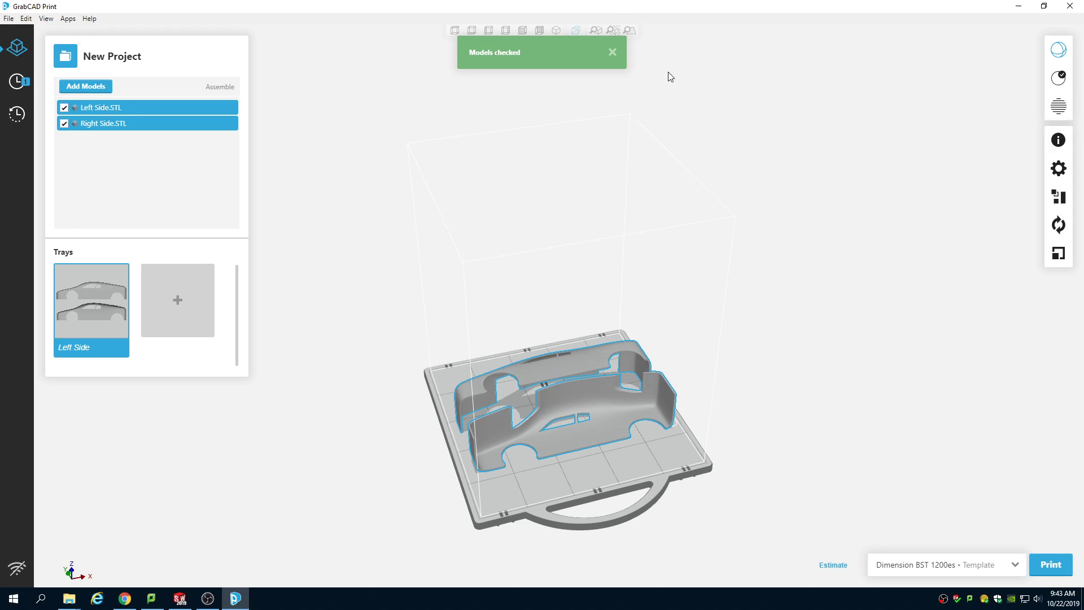
pyautogui.moveTo(545, 78)
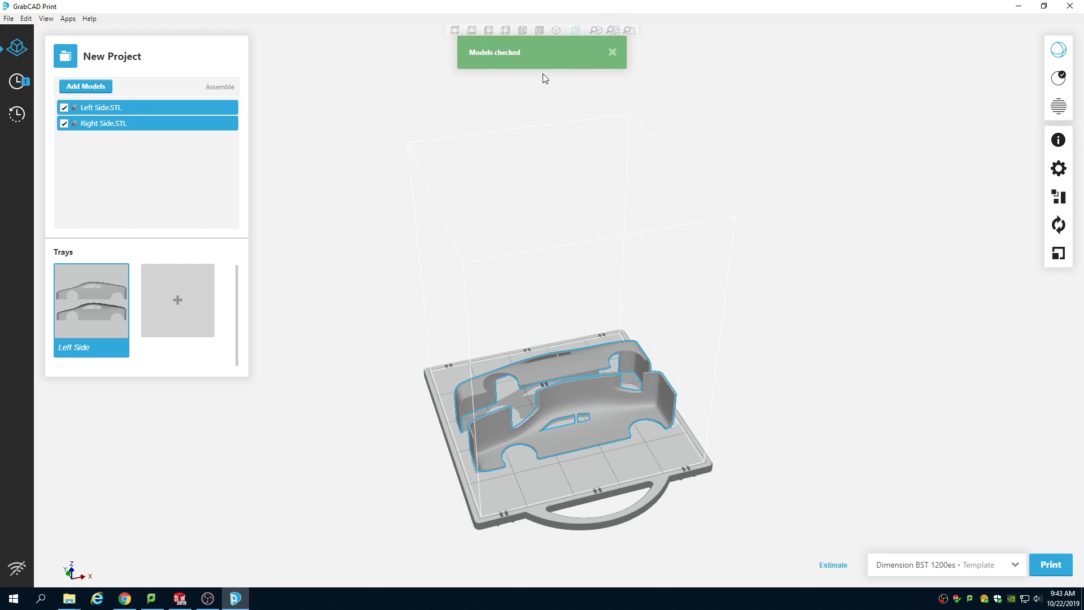
pyautogui.click(611, 52)
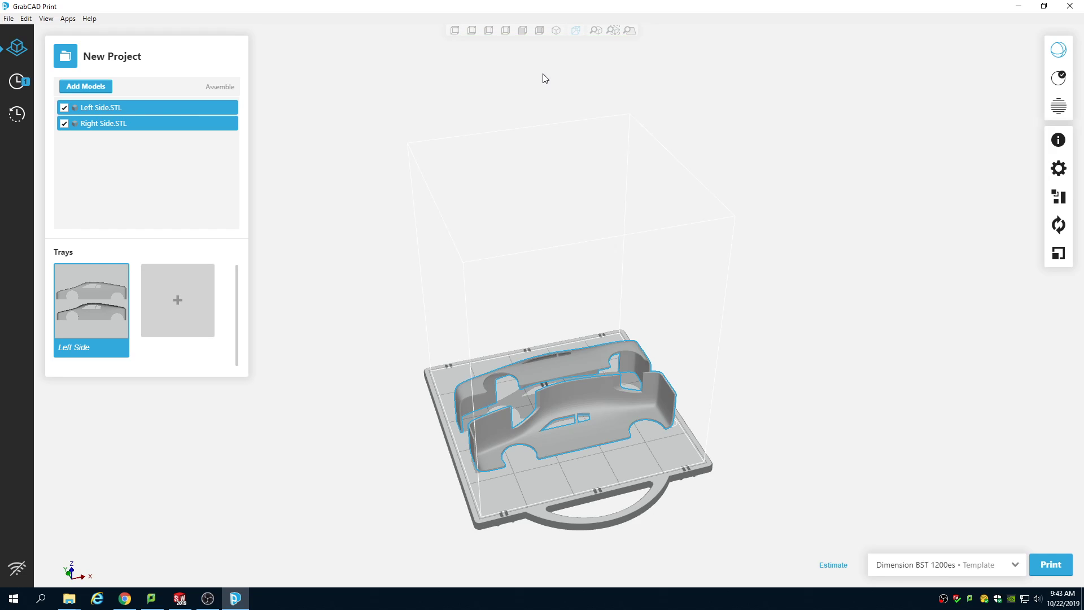
pyautogui.moveTo(898, 98)
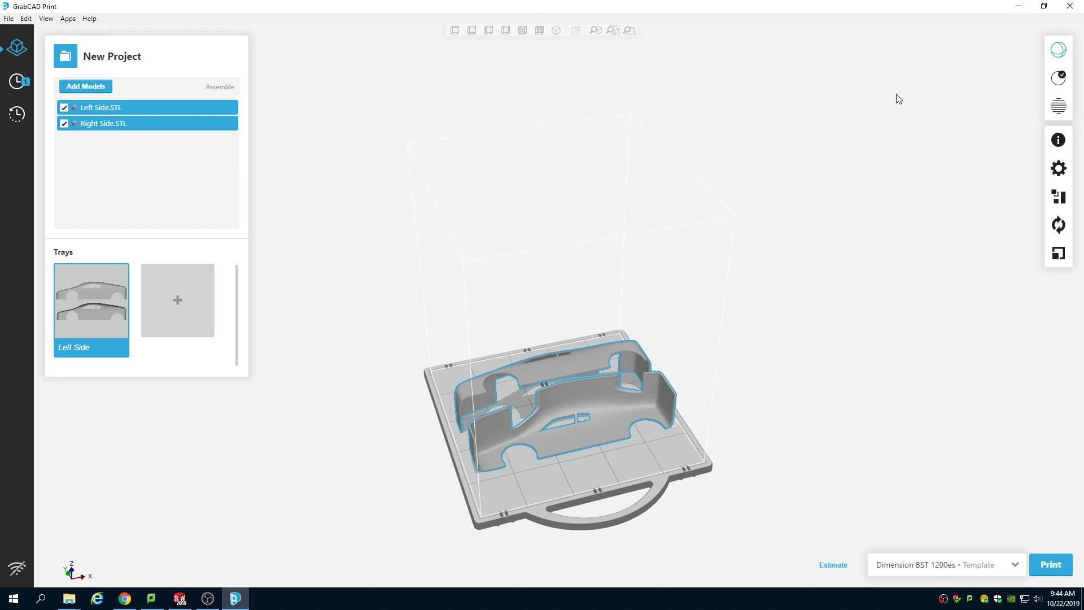
pyautogui.moveTo(1058, 111)
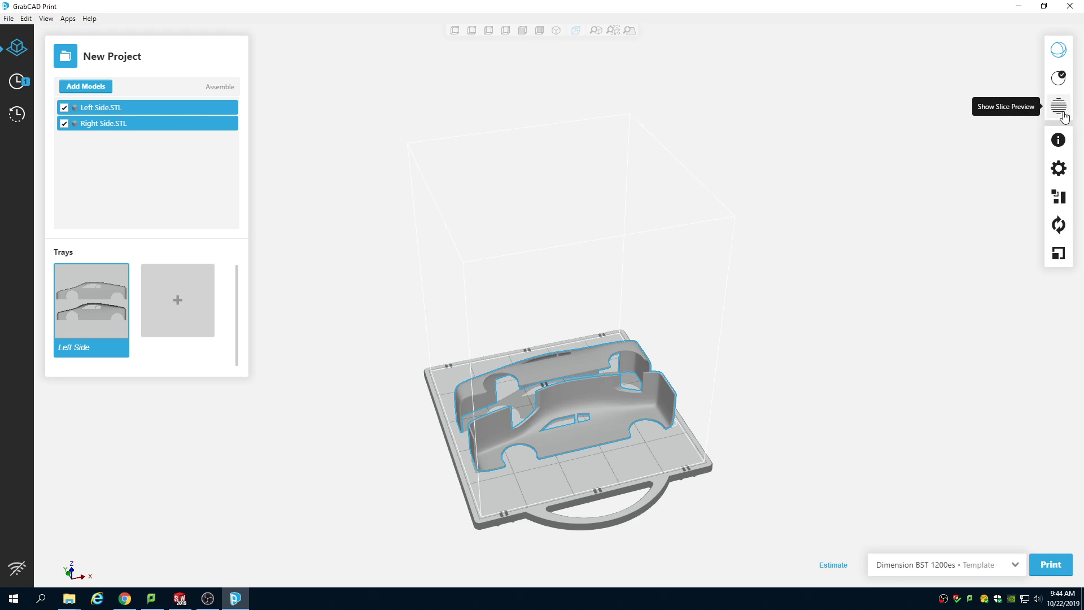
pyautogui.moveTo(1045, 69)
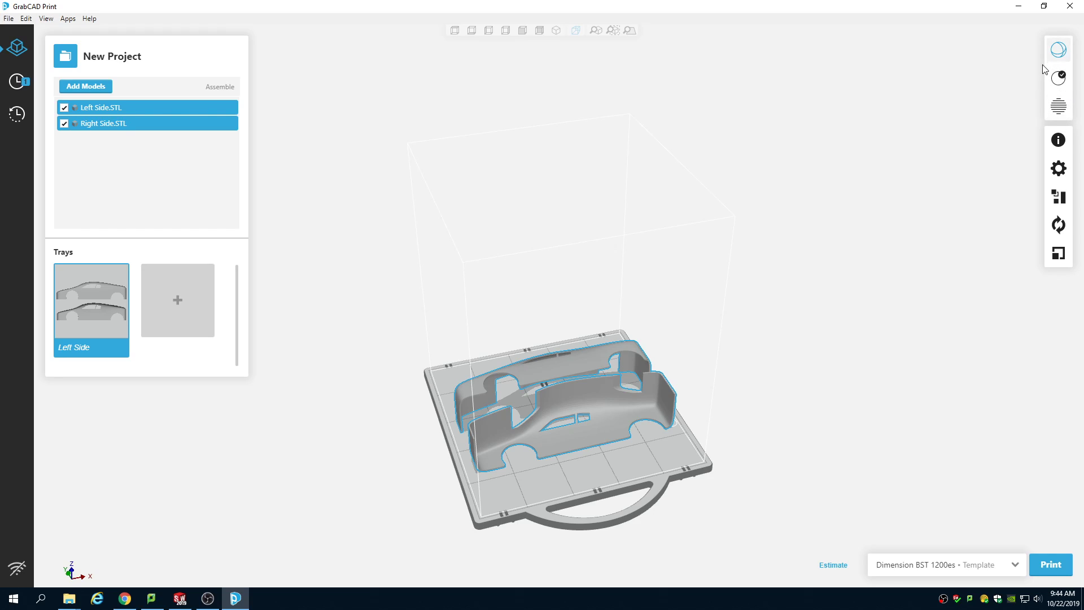
pyautogui.moveTo(1059, 78)
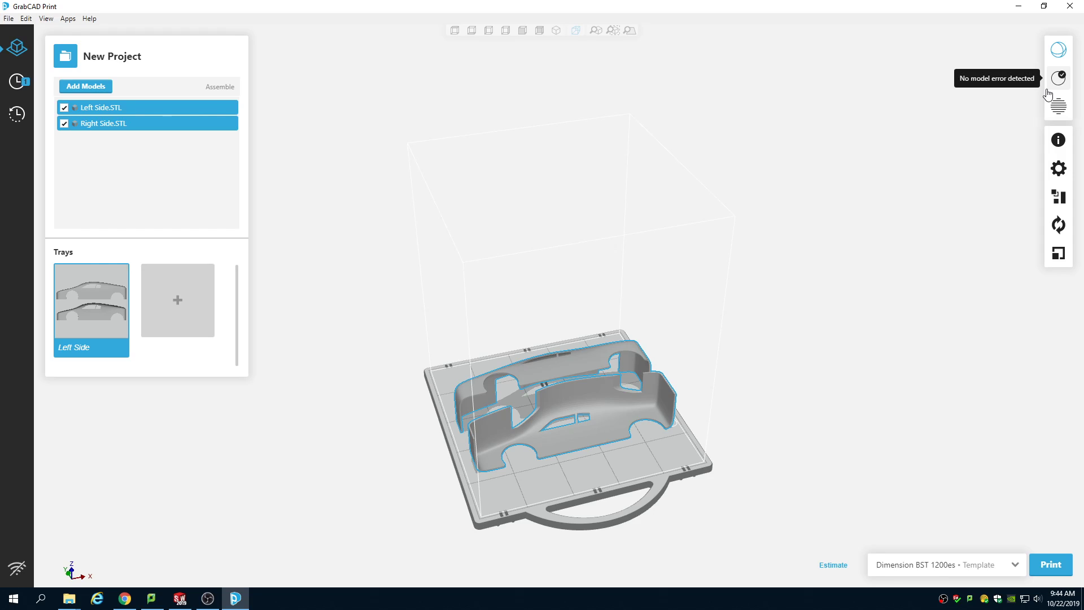
pyautogui.moveTo(1057, 85)
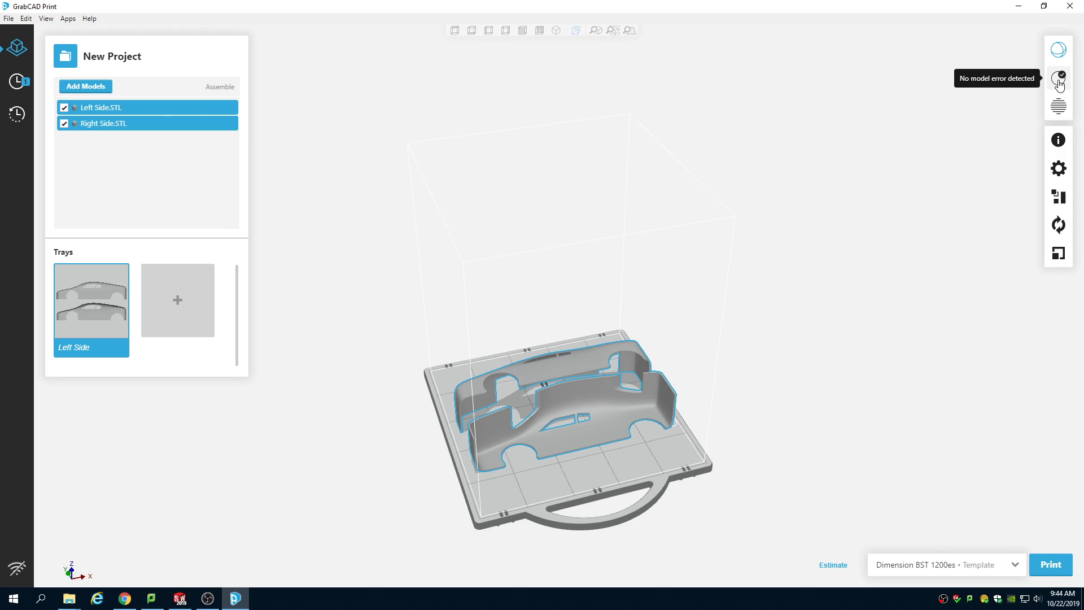
pyautogui.click(1058, 78)
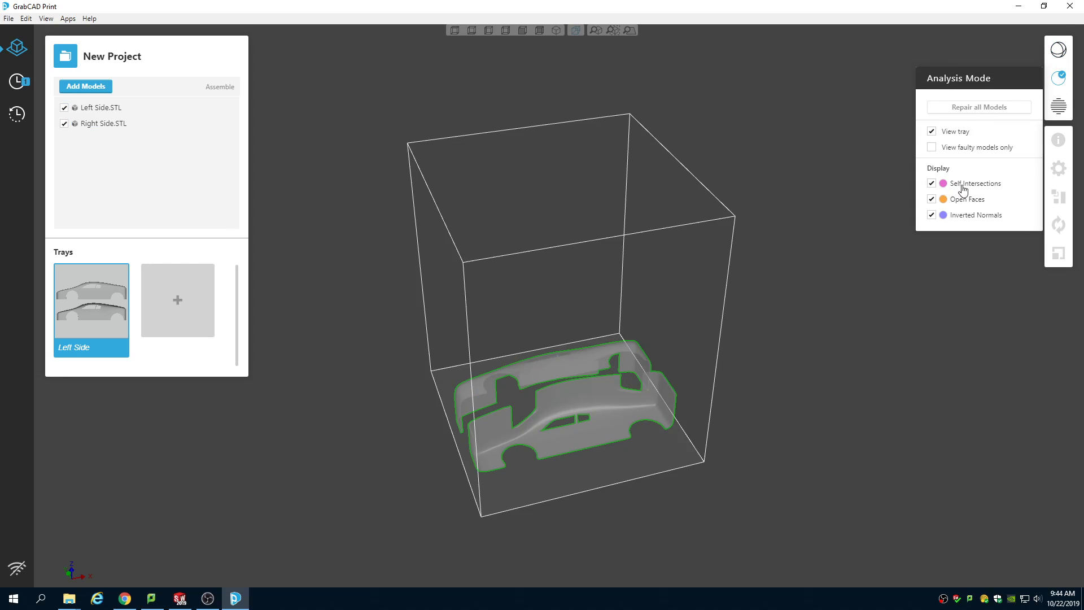
pyautogui.moveTo(993, 225)
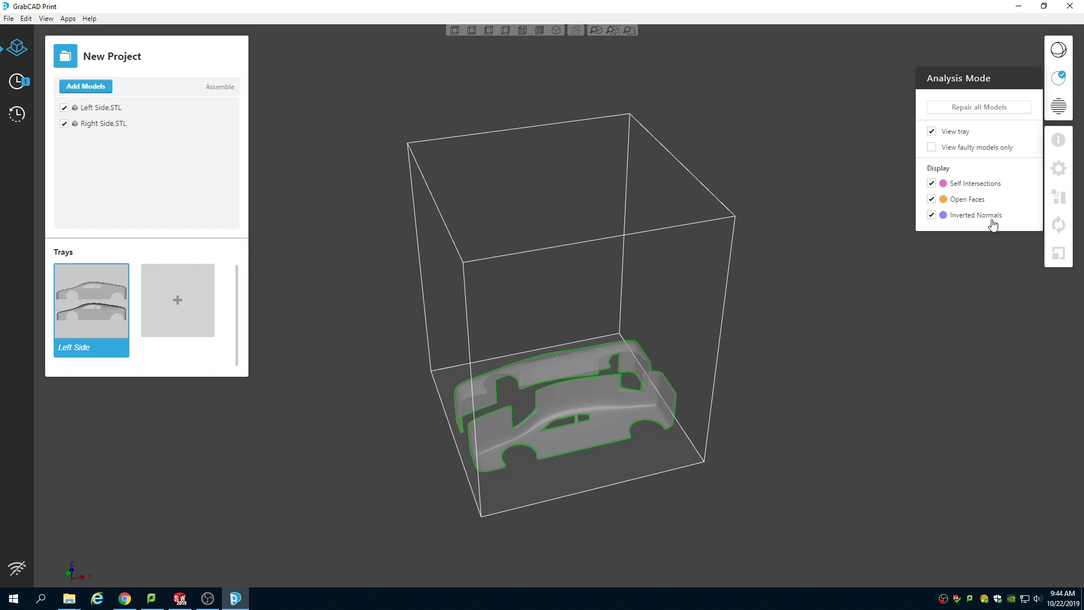
pyautogui.moveTo(611, 375)
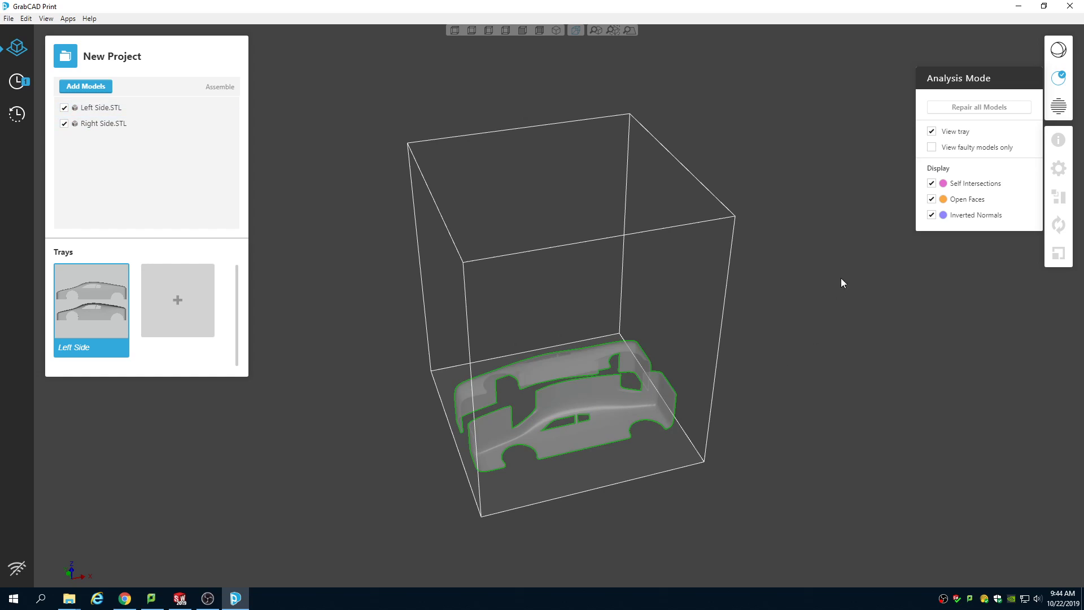
pyautogui.moveTo(977, 113)
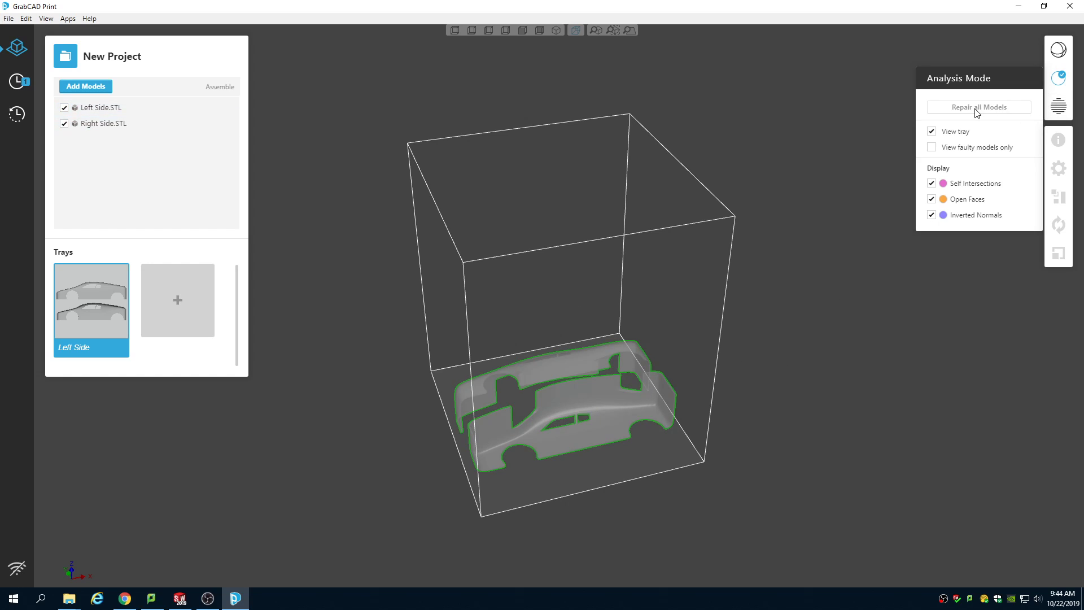
pyautogui.moveTo(1058, 76)
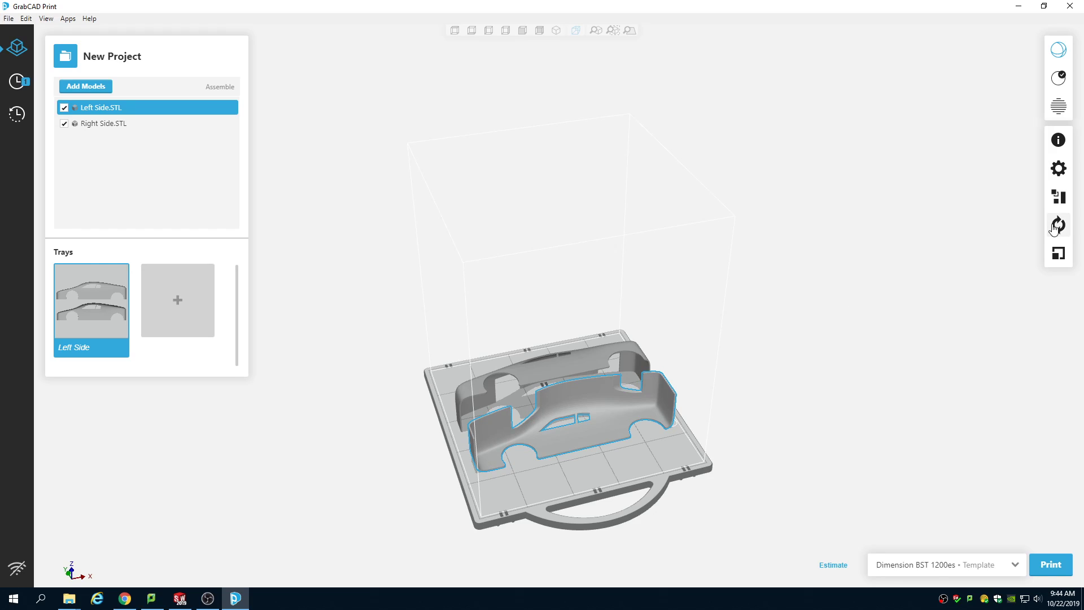
# Step: Auto Orient Left Side.STL from the Orient panel to minimize supports
pyautogui.click(1058, 226)
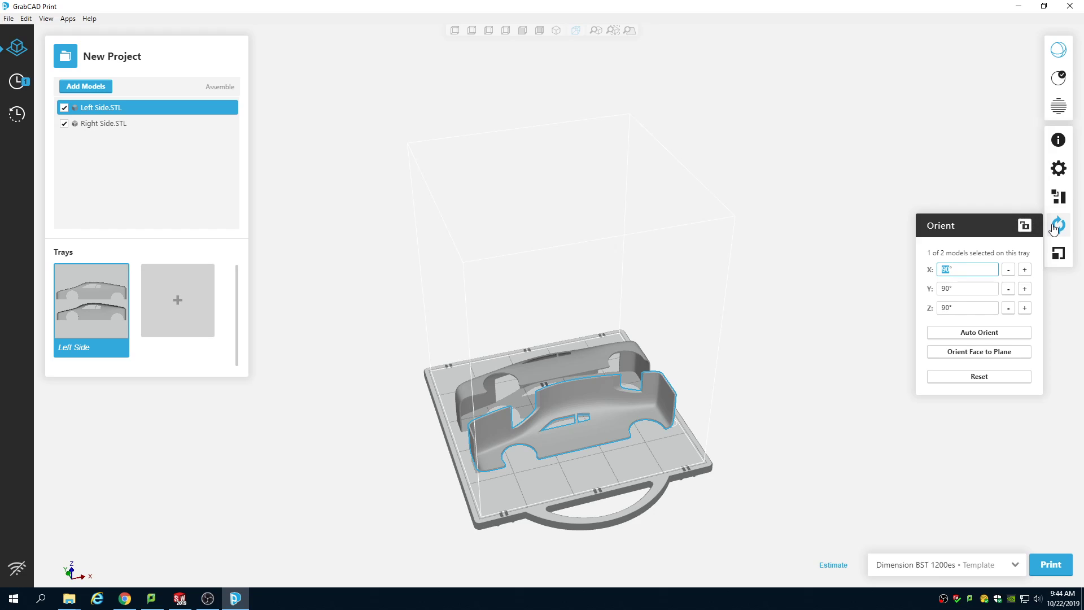
pyautogui.moveTo(991, 336)
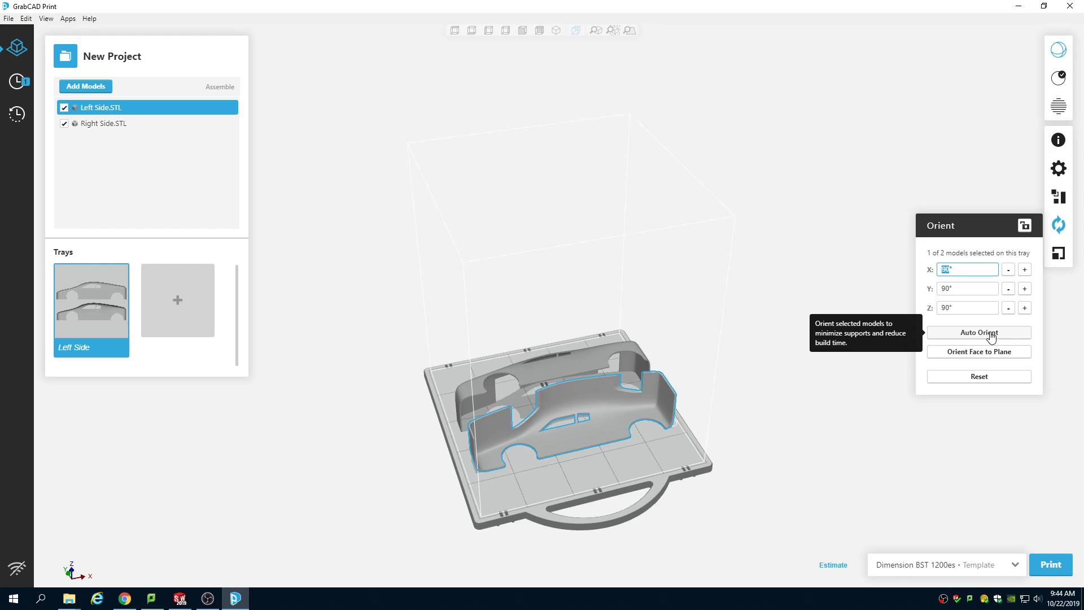
pyautogui.click(978, 332)
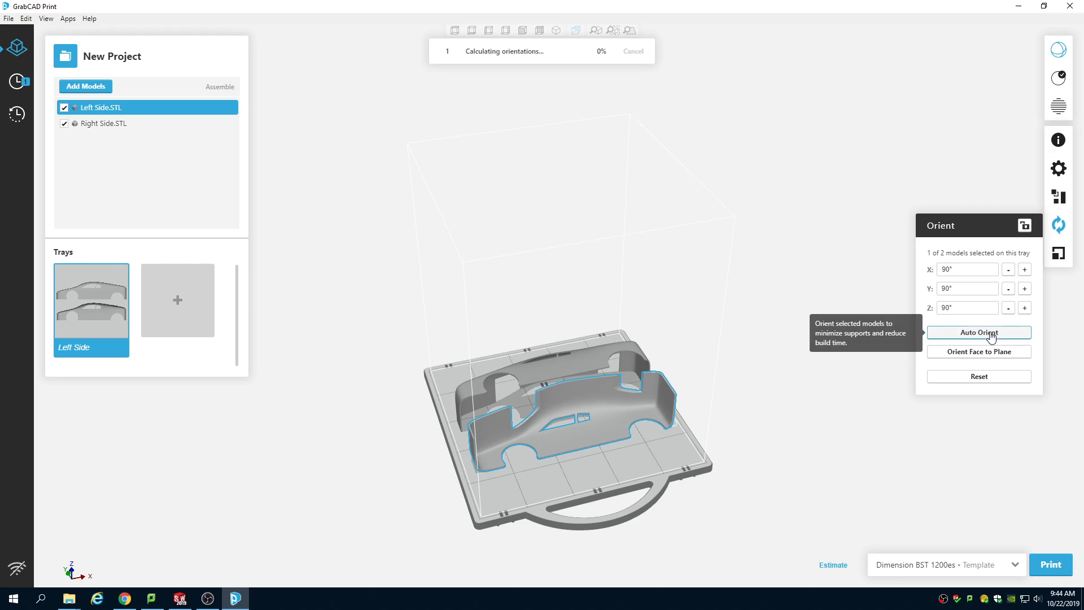
pyautogui.moveTo(709, 396)
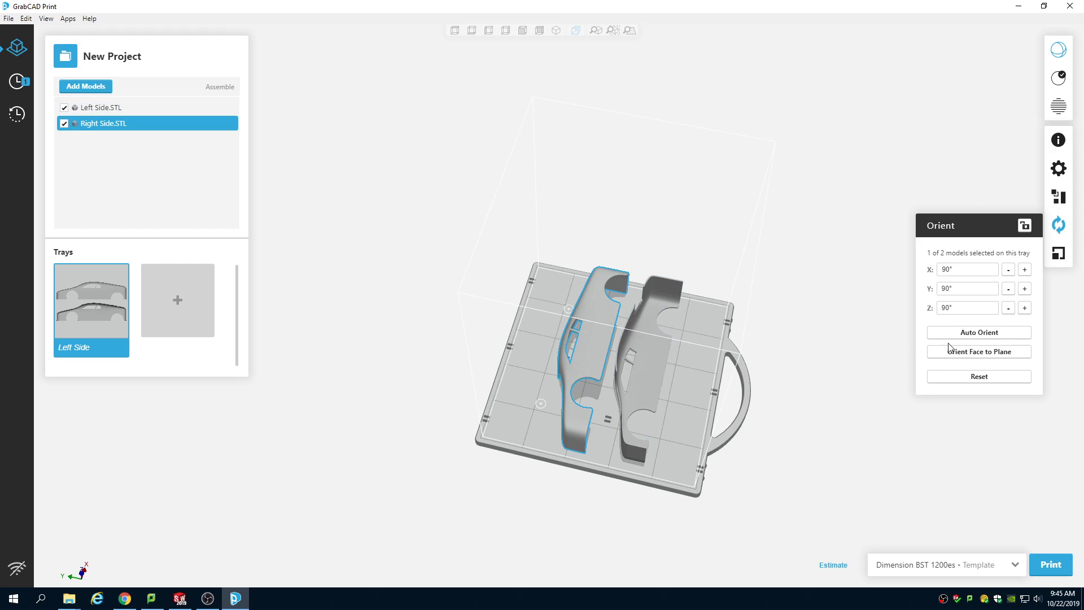
# Step: Auto Orient Right Side.STL so both car sides lie flat side by side
pyautogui.click(979, 332)
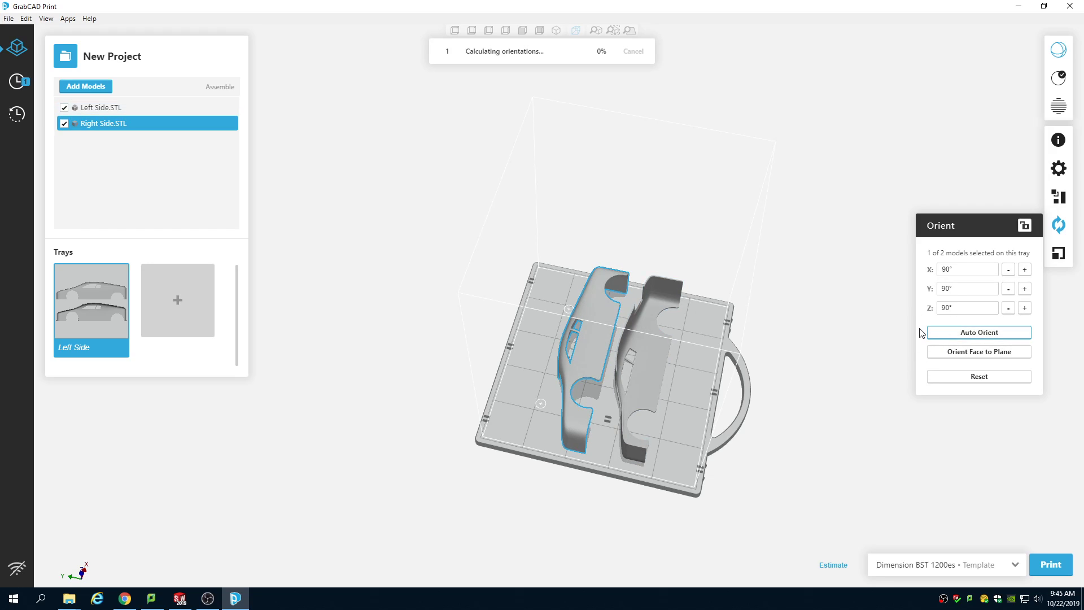
pyautogui.click(978, 332)
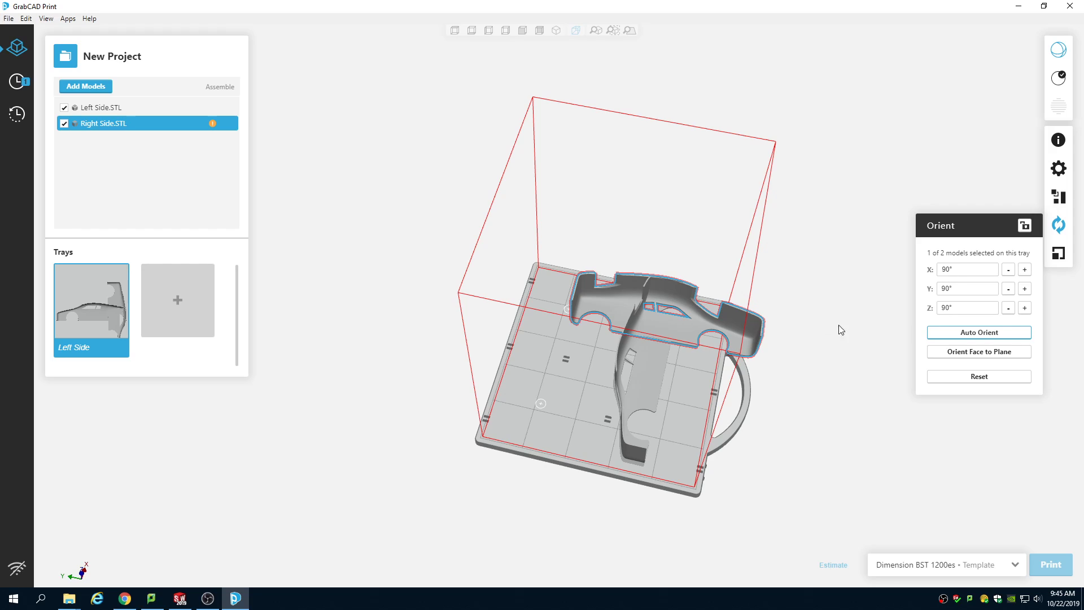
pyautogui.click(978, 332)
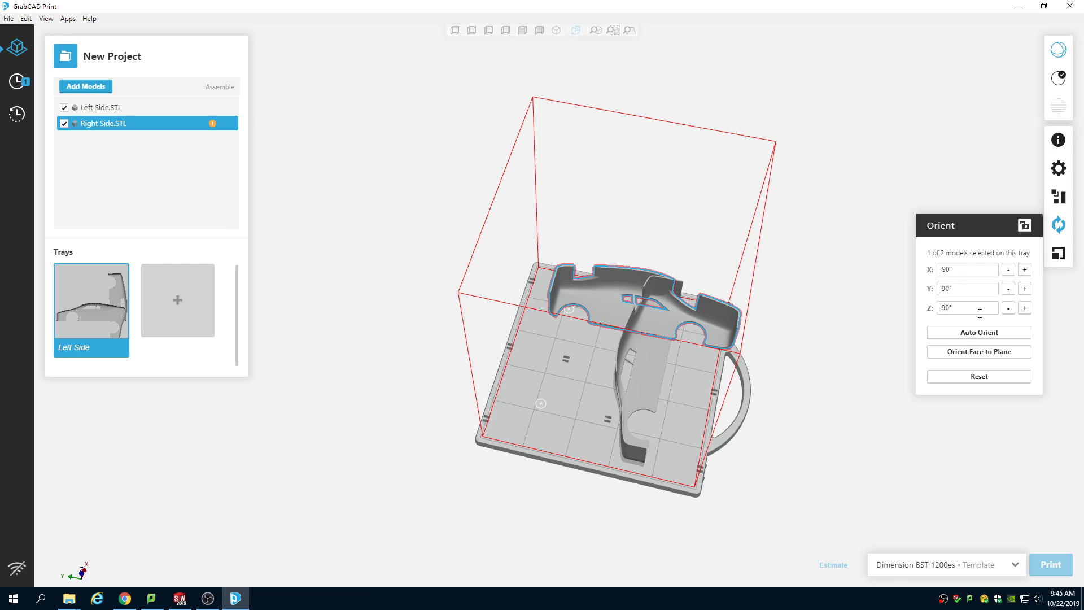
pyautogui.moveTo(941, 324)
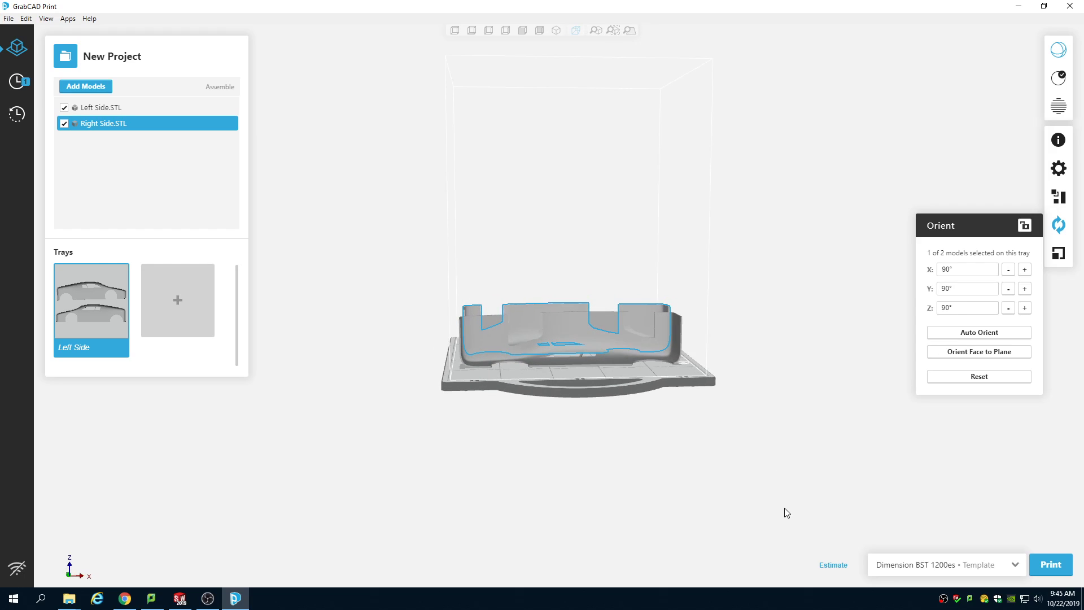
pyautogui.moveTo(833, 565)
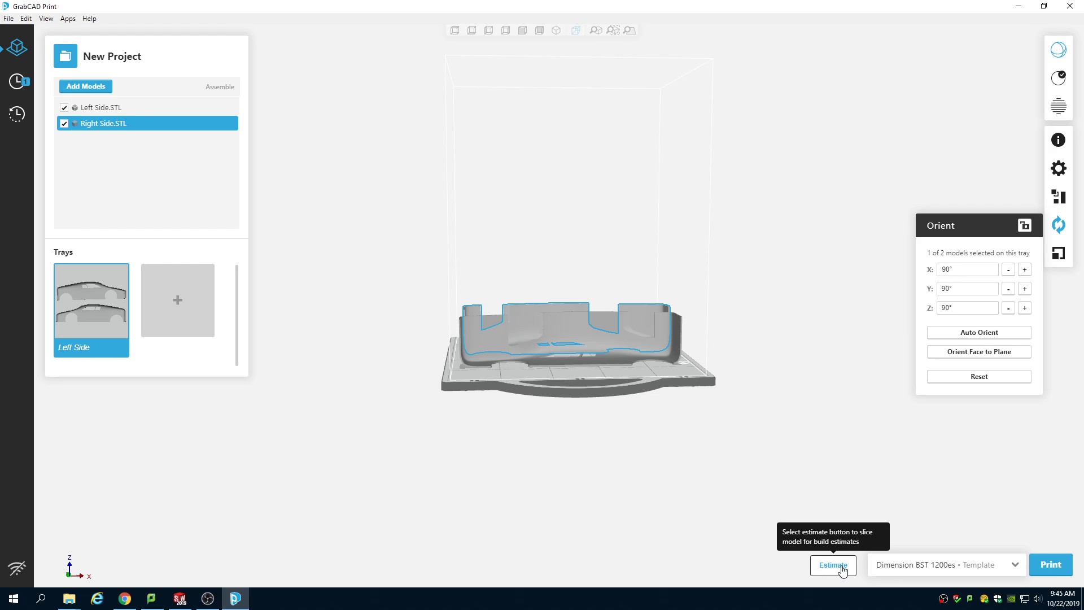
# Step: Run Estimate to slice the tray and calculate the build estimate
pyautogui.click(832, 565)
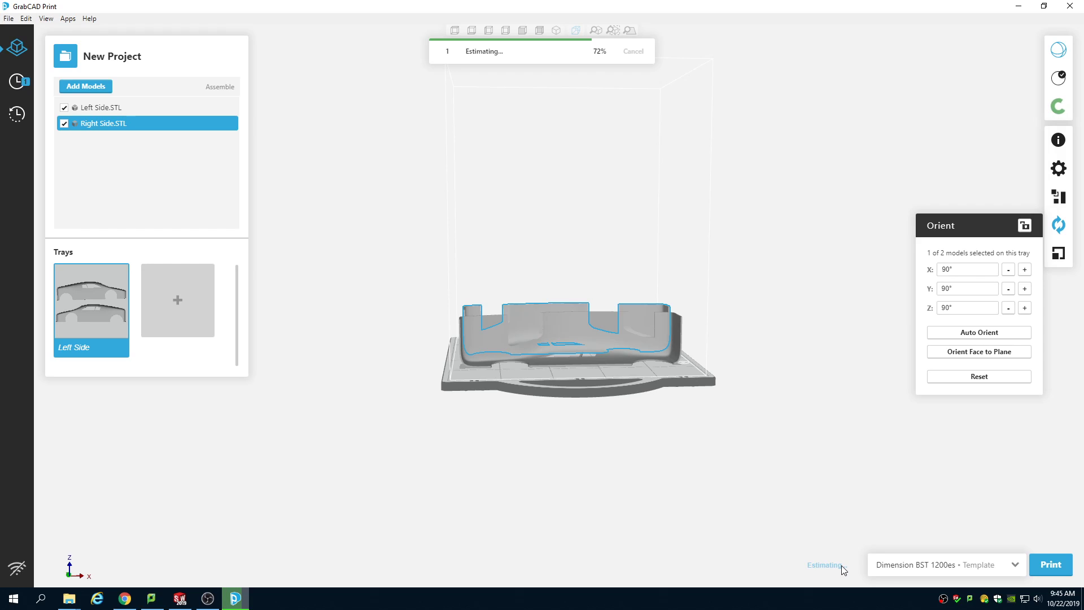
pyautogui.moveTo(558, 57)
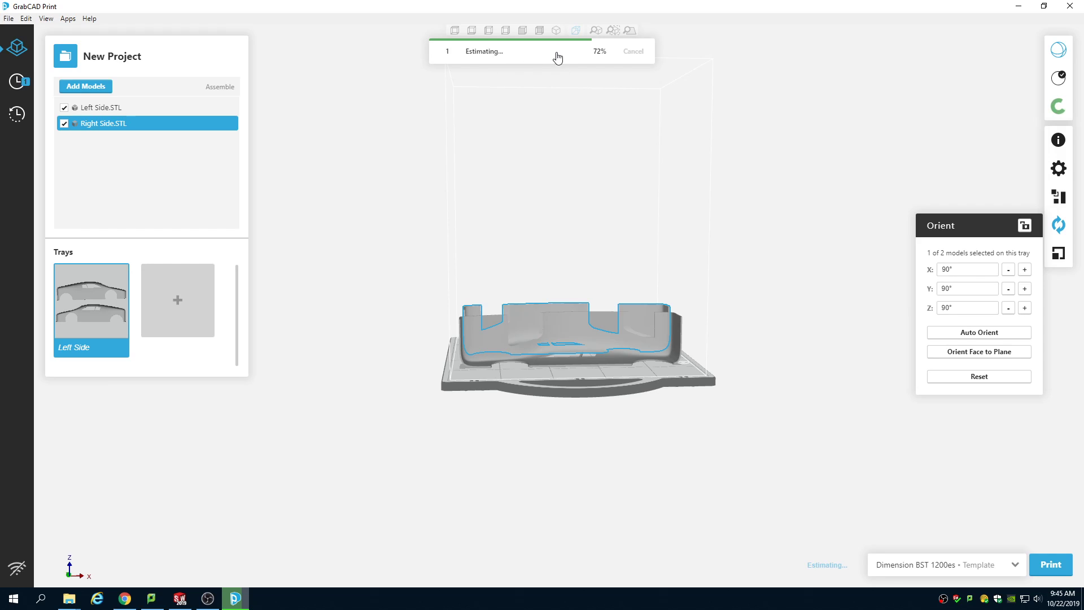
pyautogui.moveTo(558, 69)
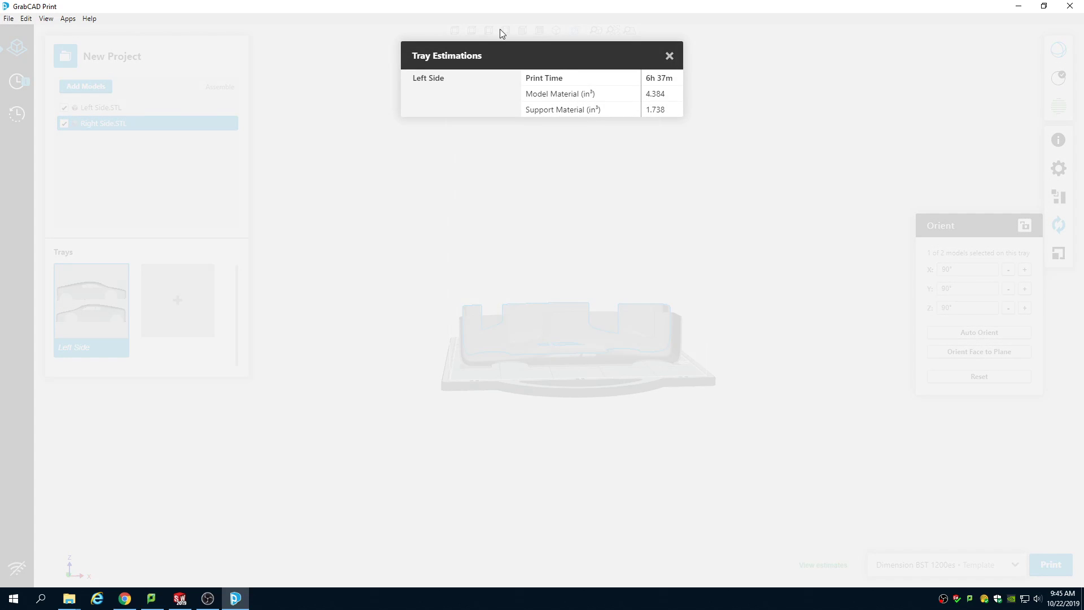
pyautogui.moveTo(483, 75)
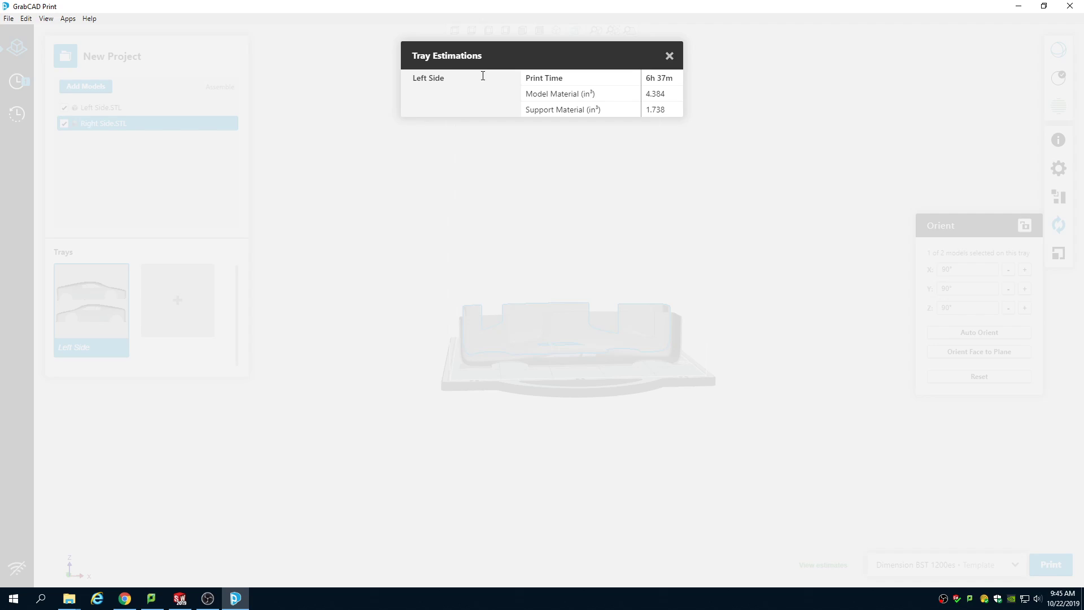
pyautogui.moveTo(667, 75)
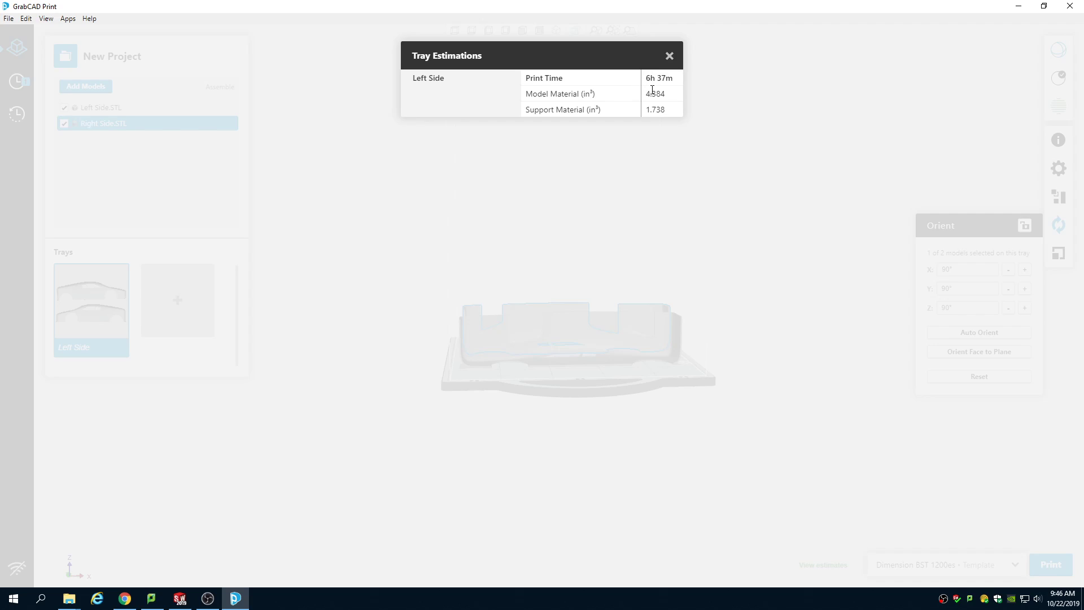
pyautogui.moveTo(639, 101)
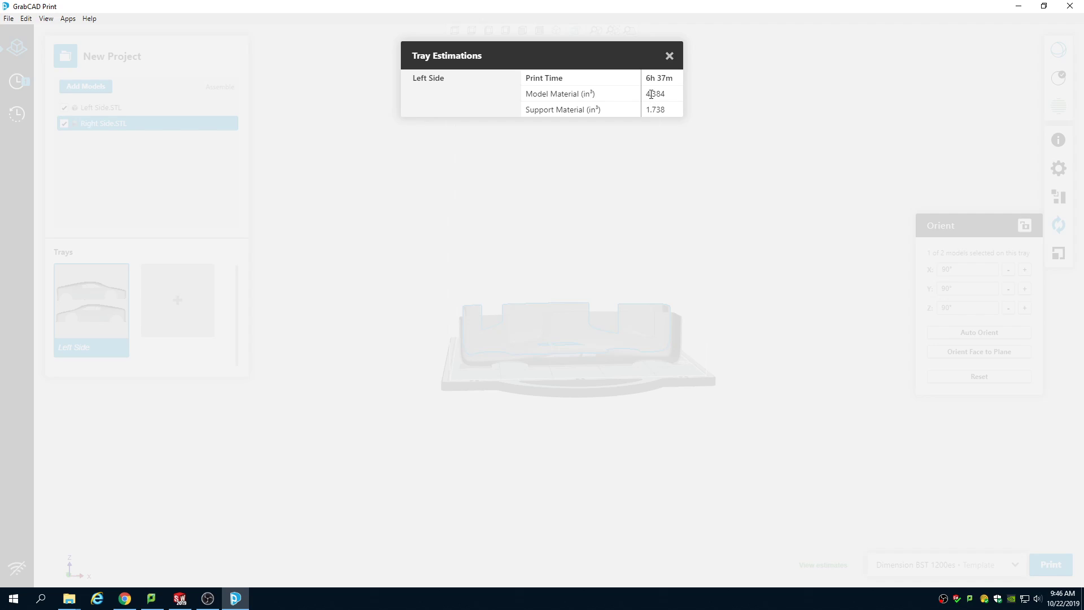
pyautogui.moveTo(432, 264)
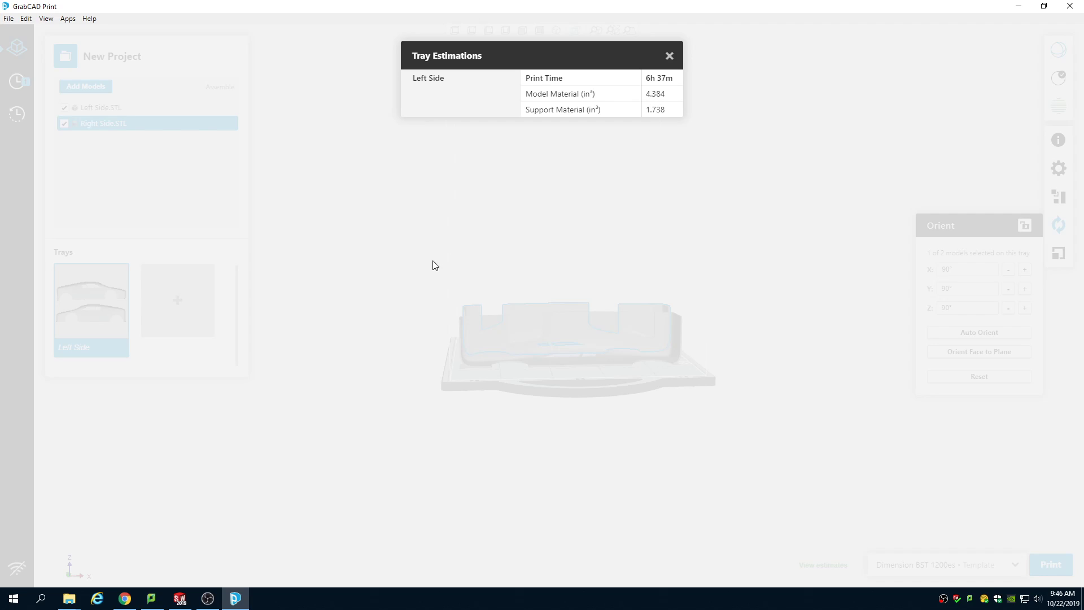
pyautogui.moveTo(208, 599)
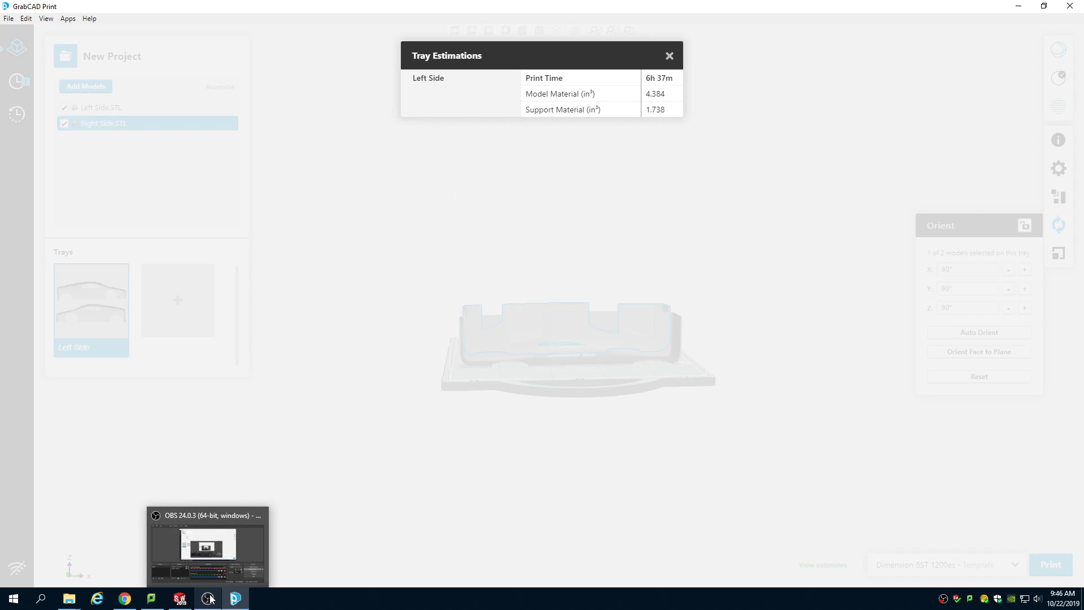
# Step: Review Tray Estimations: 6h 37m print time, 4.384 in³ model, 1.738 in³ support material
pyautogui.click(208, 546)
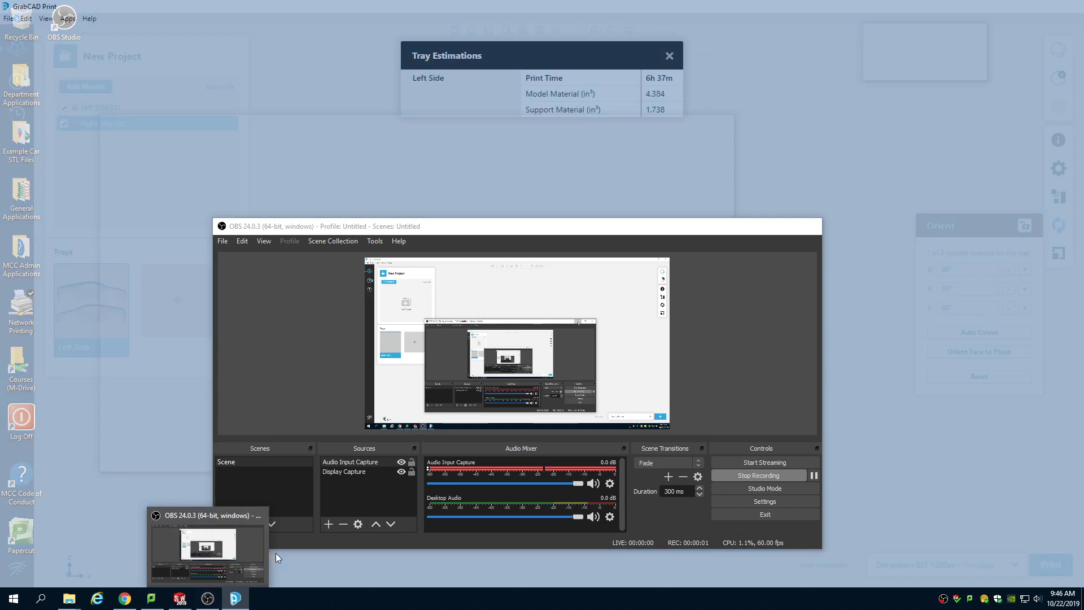